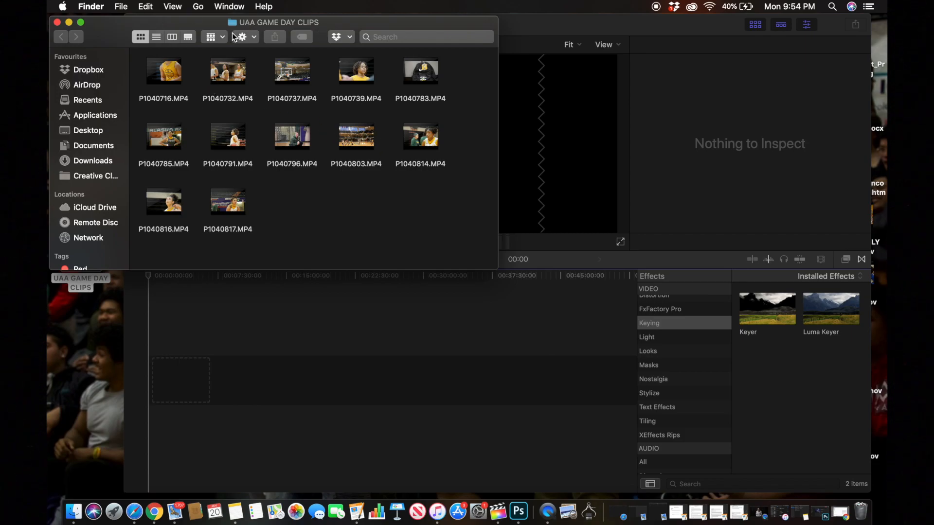
mouse_move(259, 93)
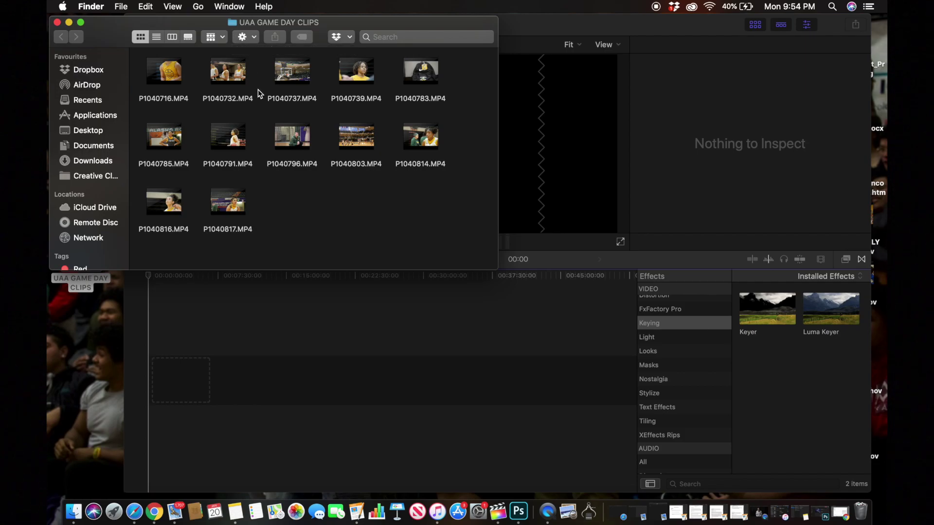
mouse_move(459, 83)
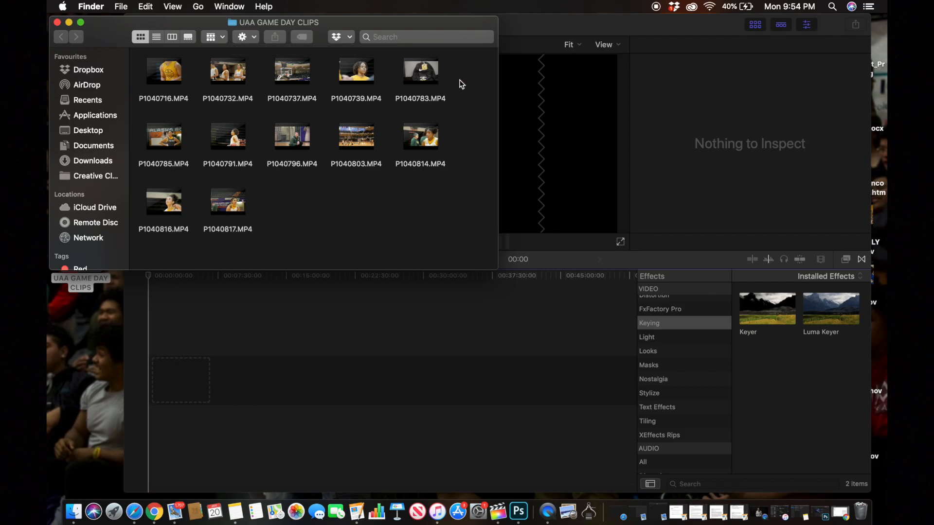
- Select P1040783.MP4 in UAA GAME DAY CLIPS and drag it into the '3rd game' project
left_click(420, 71)
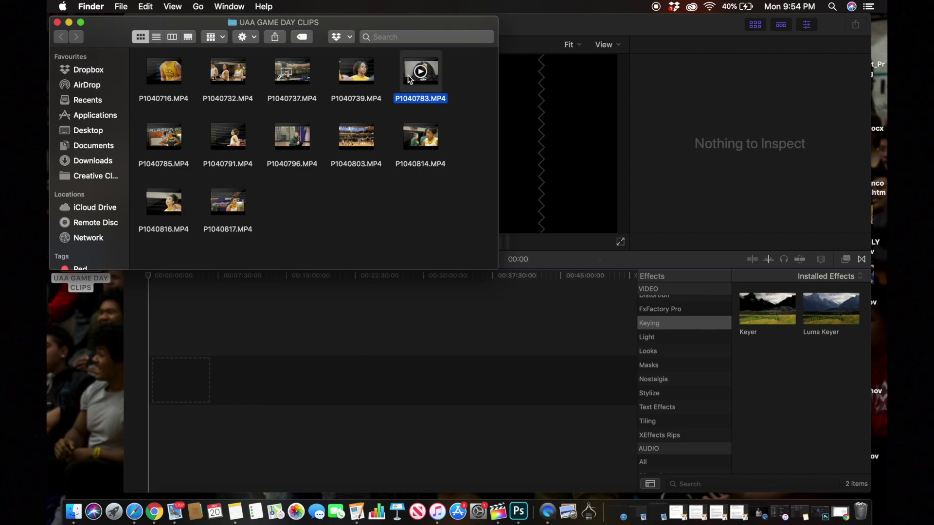
left_click(477, 89)
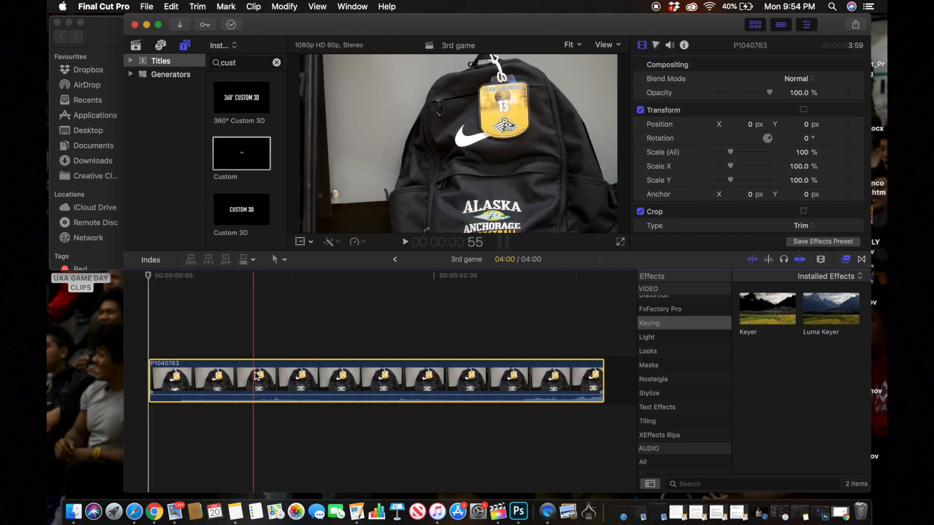
- Blade P1040783 at the backpack-tag moment and add a freeze frame at 00:00:01:03
left_click(300, 376)
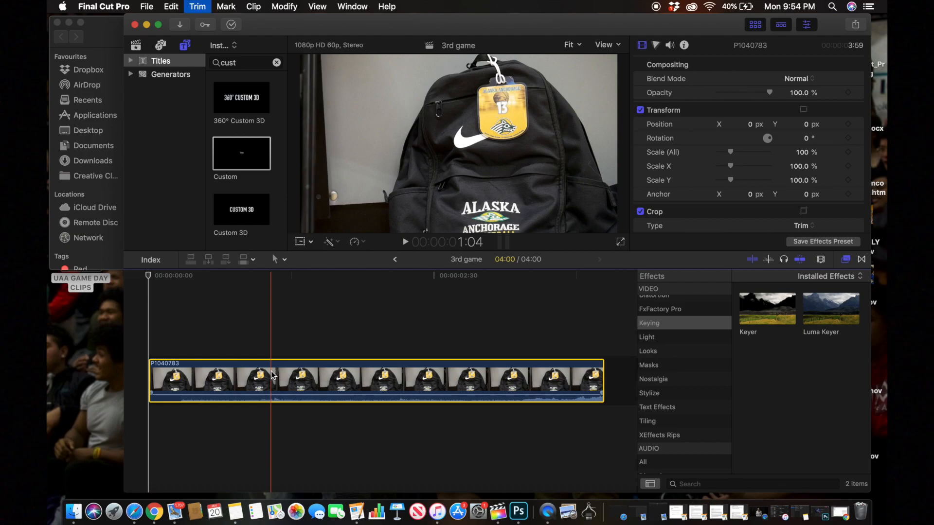
left_click(271, 378)
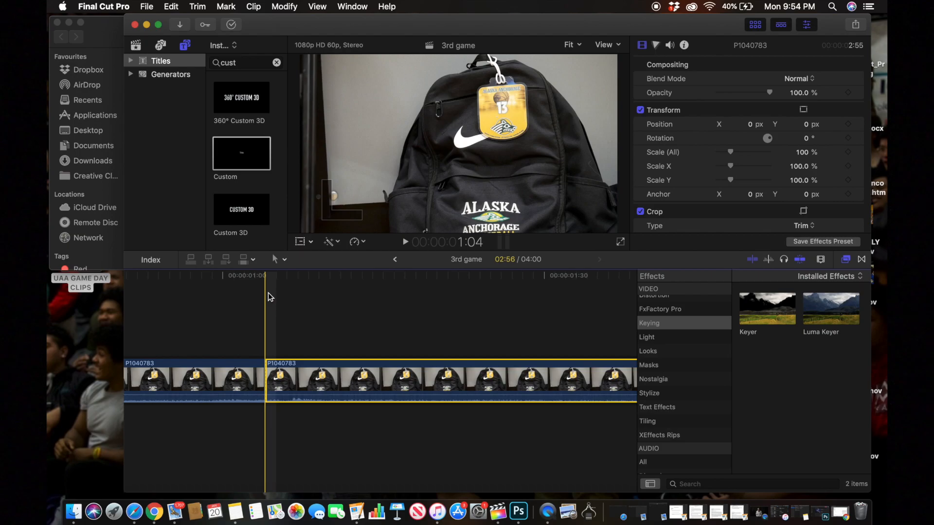
mouse_move(267, 281)
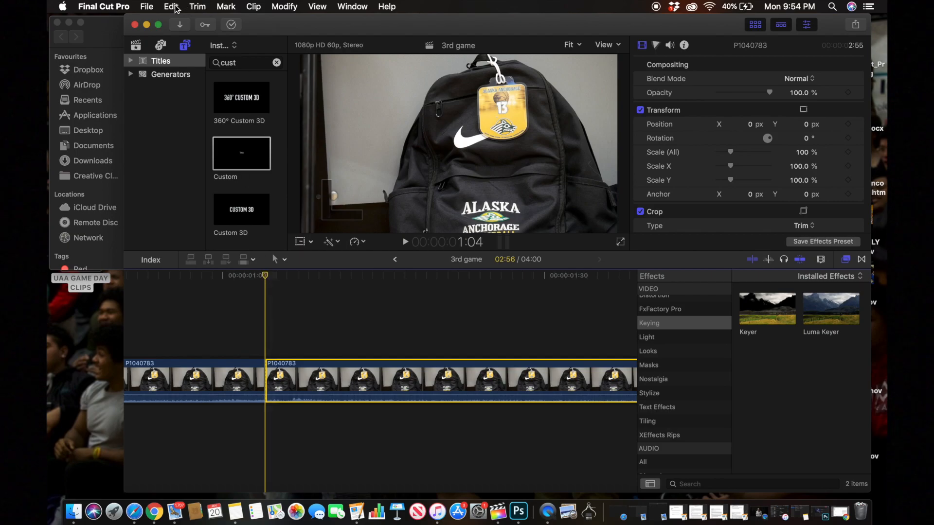
left_click(171, 7)
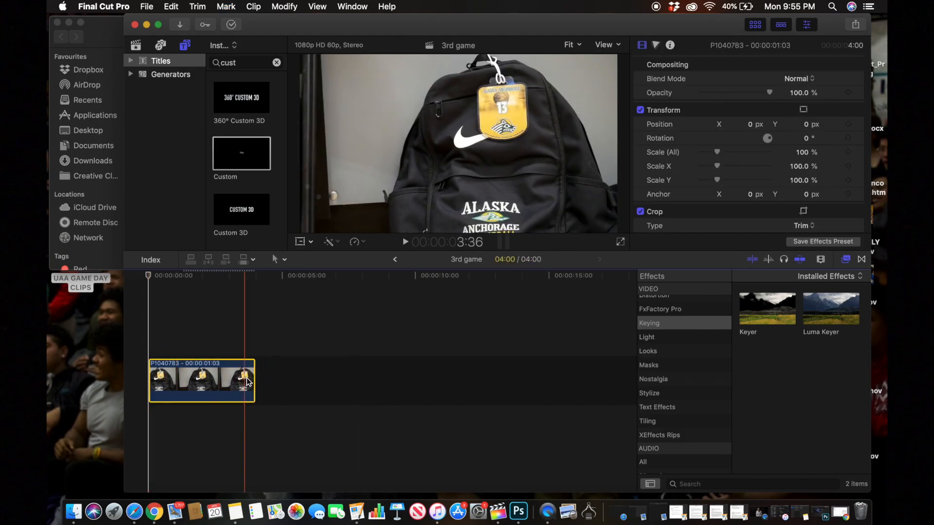
- Drag the freeze frame's end edge to lengthen the still to about 28 seconds
left_click_drag(253, 382, 292, 381)
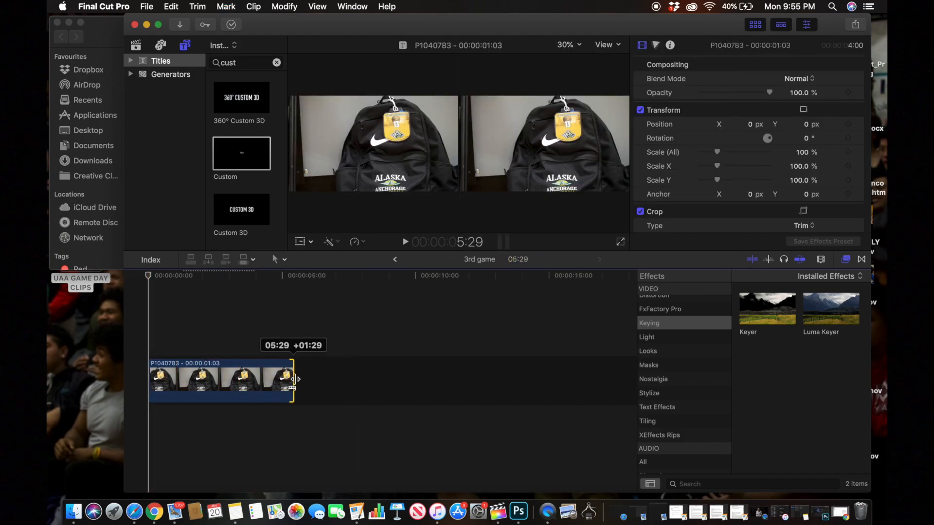
left_click_drag(293, 381, 414, 379)
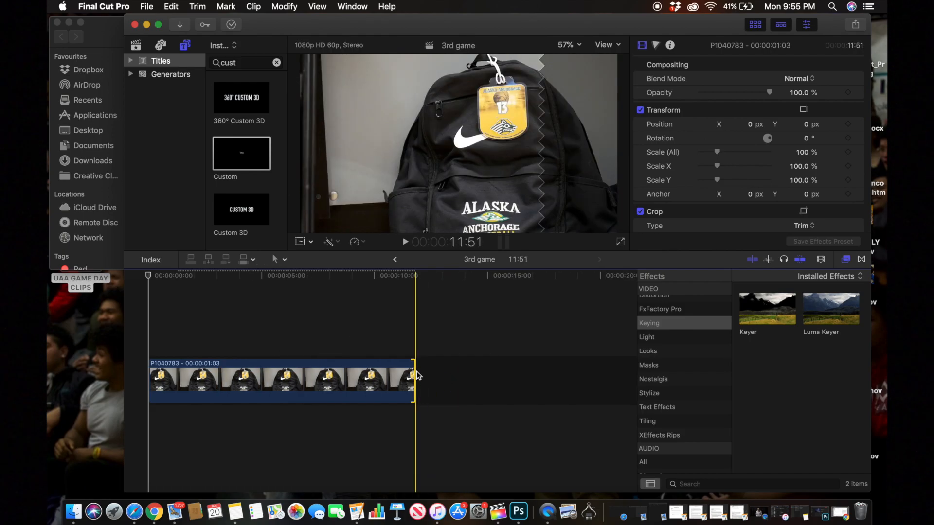
left_click_drag(412, 379, 573, 378)
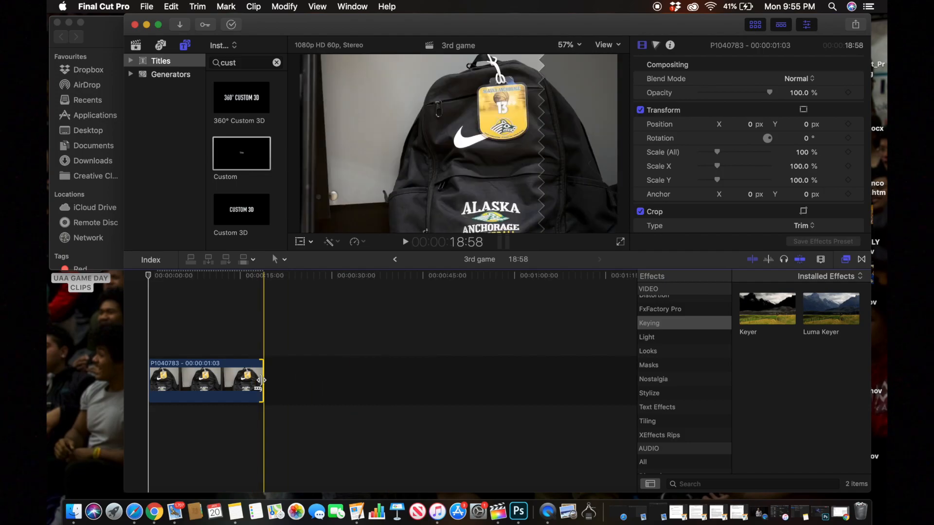
left_click_drag(262, 380, 323, 380)
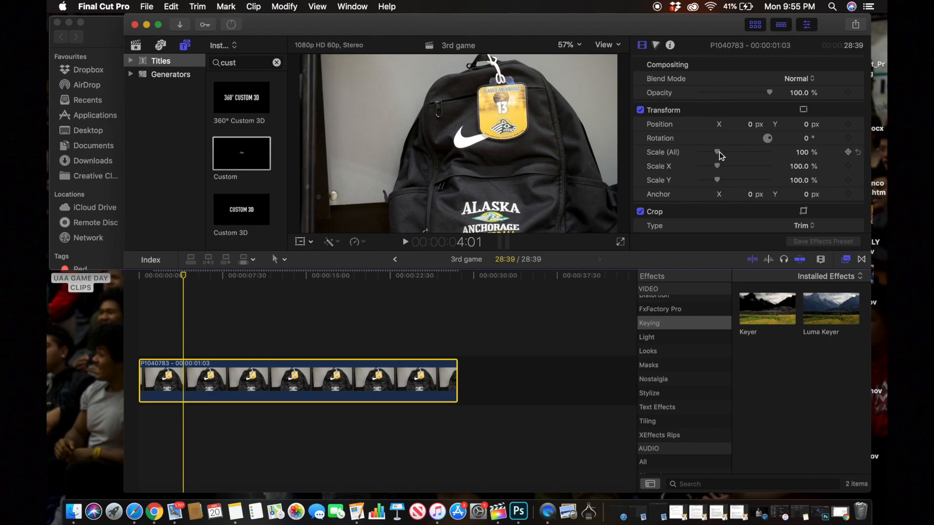
- Drag the backpack still's Scale (All) slider up to 127%
left_click_drag(717, 151, 721, 152)
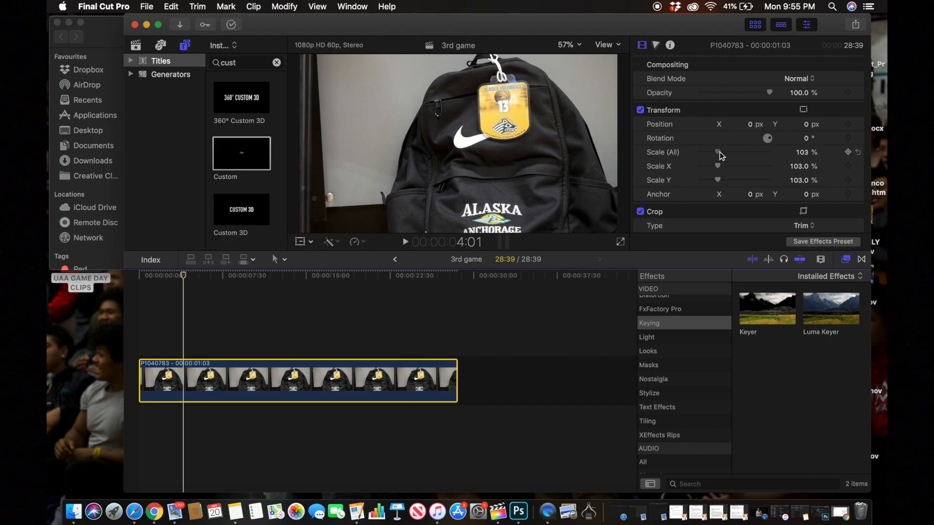
left_click_drag(717, 152, 722, 152)
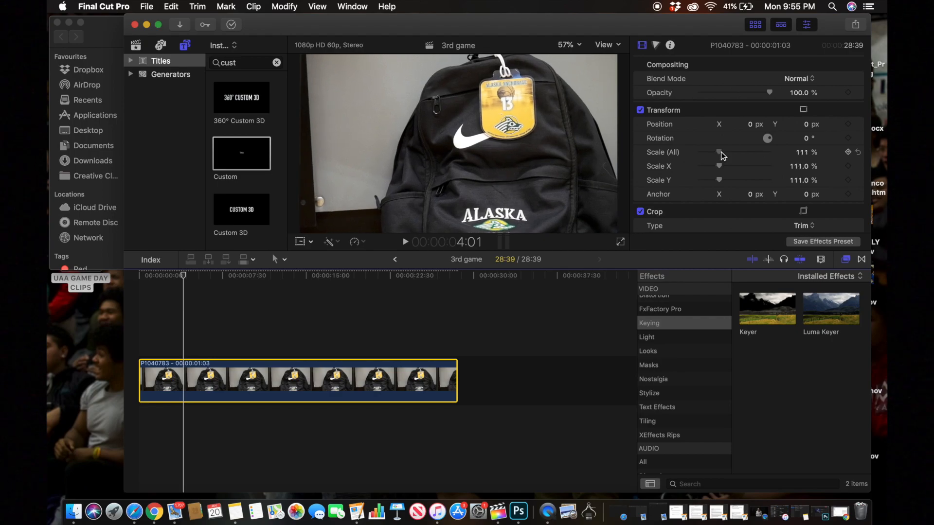
left_click_drag(719, 152, 723, 152)
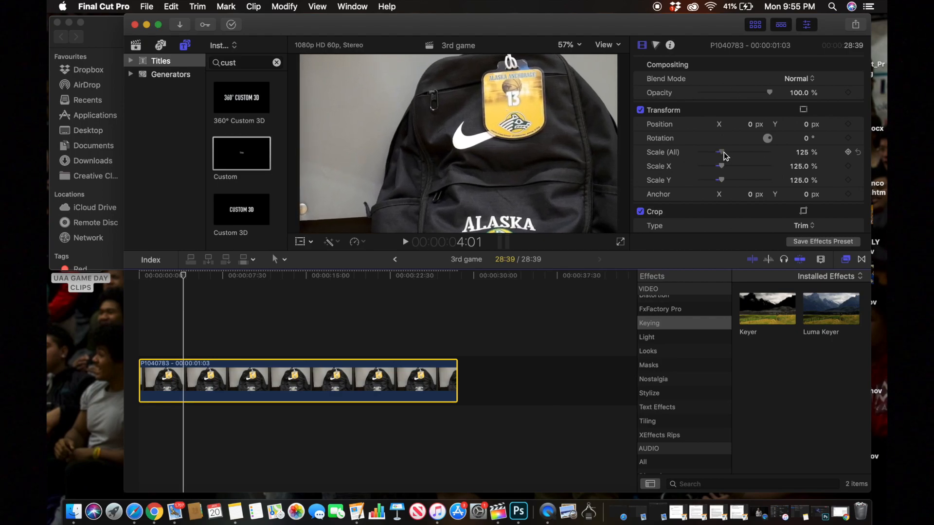
left_click_drag(718, 151, 722, 152)
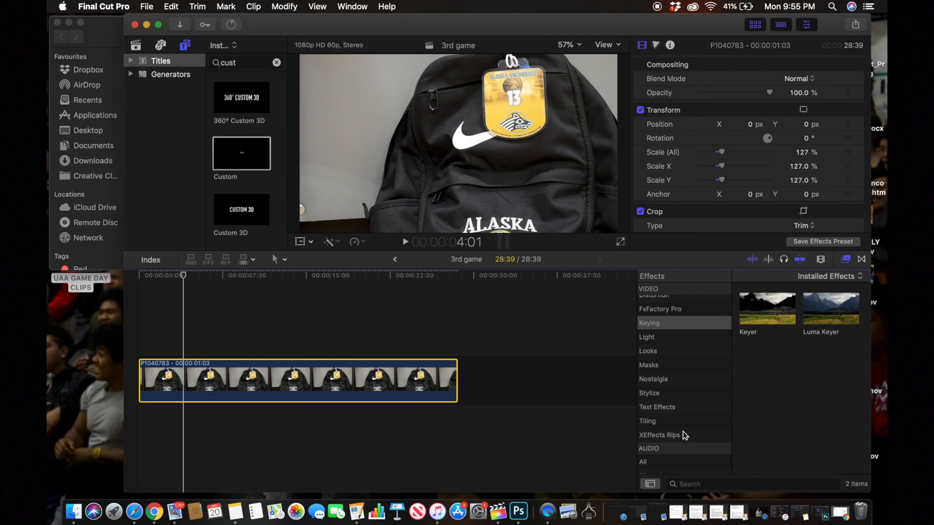
- Apply a Draw Mask around the tag at 150% viewer zoom and invert it
left_click(649, 365)
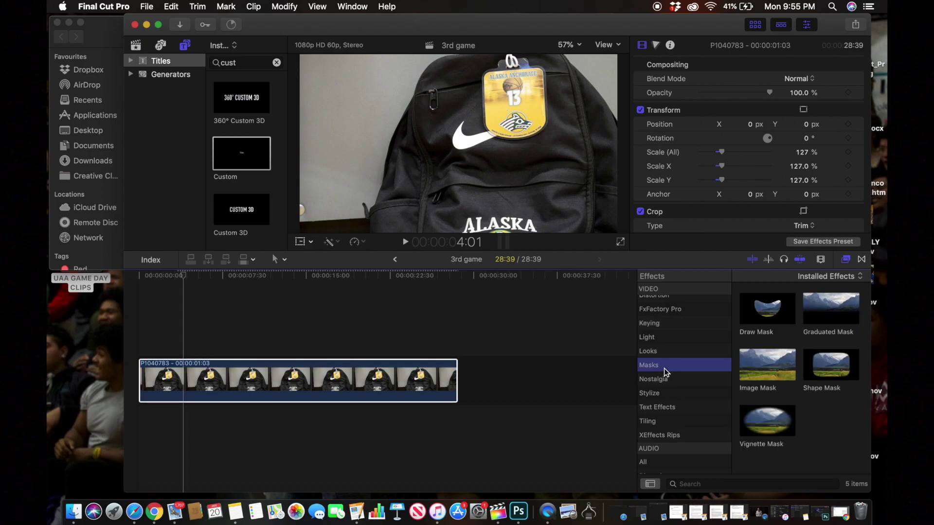
left_click_drag(767, 308, 363, 334)
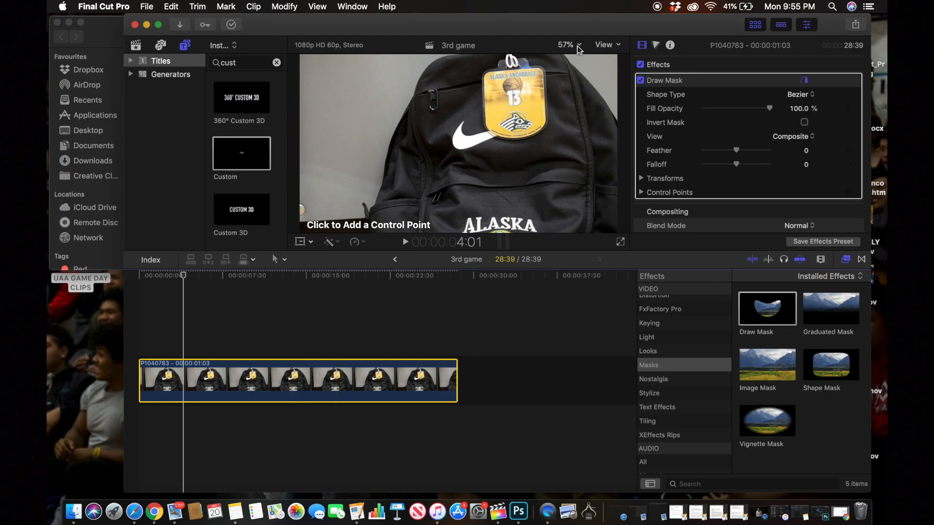
left_click(578, 45)
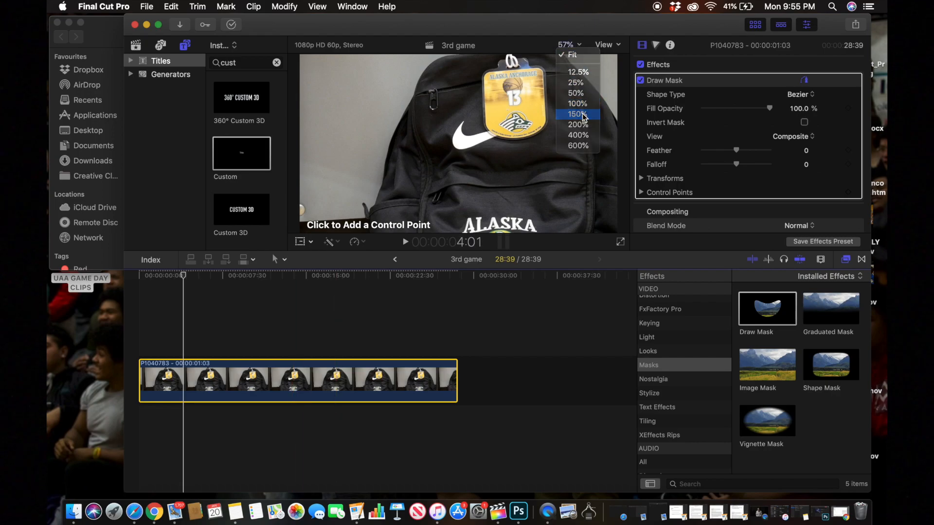
left_click(577, 114)
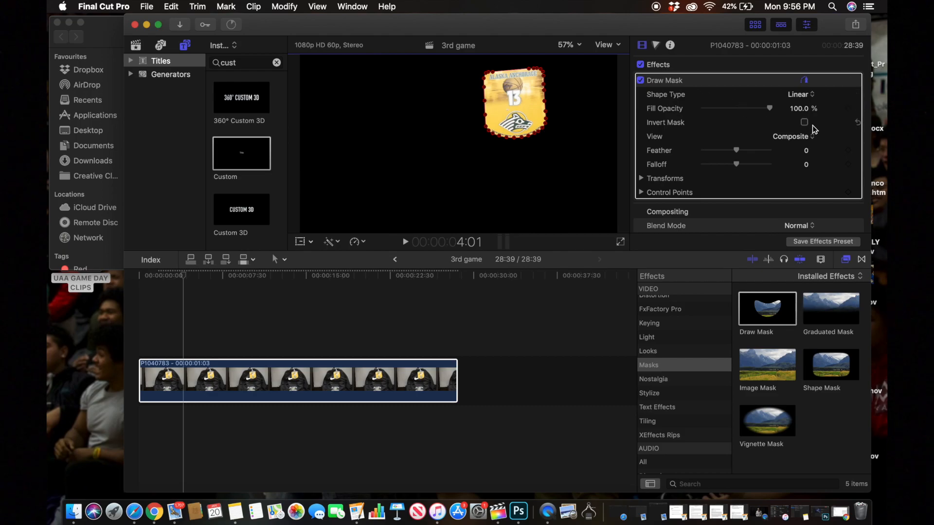
left_click(804, 122)
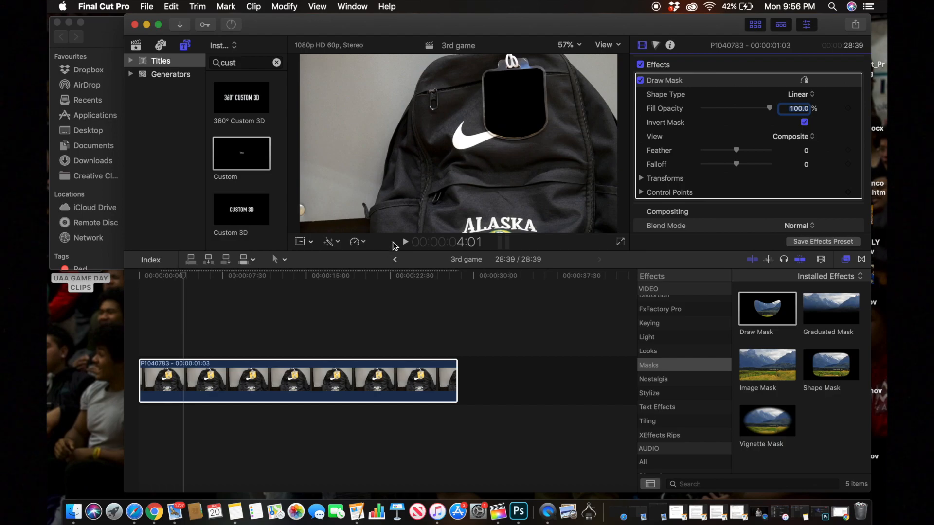
mouse_move(105, 35)
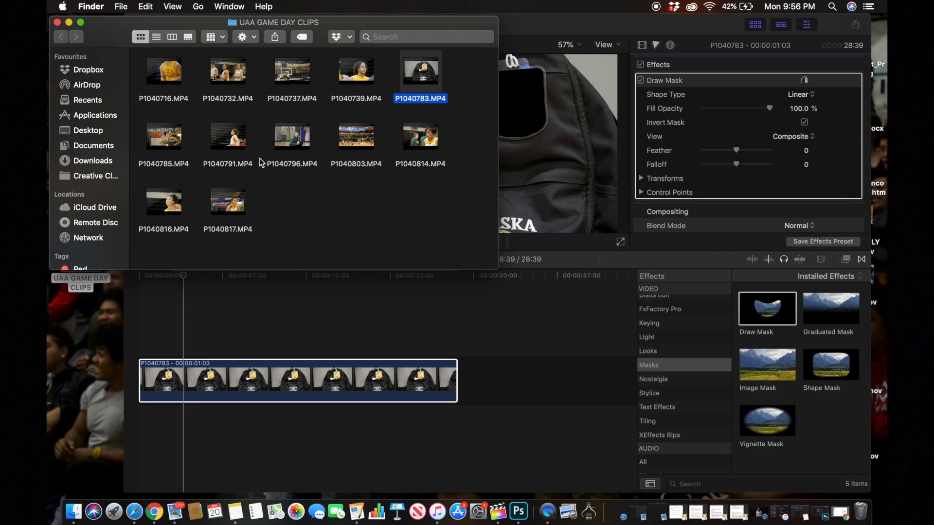
mouse_move(270, 162)
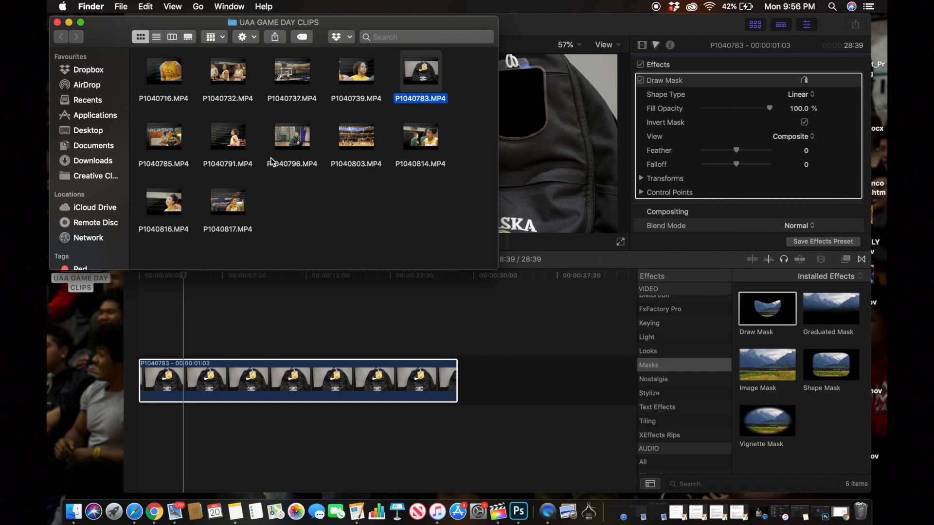
- Drag coach clip P1040796.MP4 from Finder onto the timeline beneath the backpack still
left_click(291, 136)
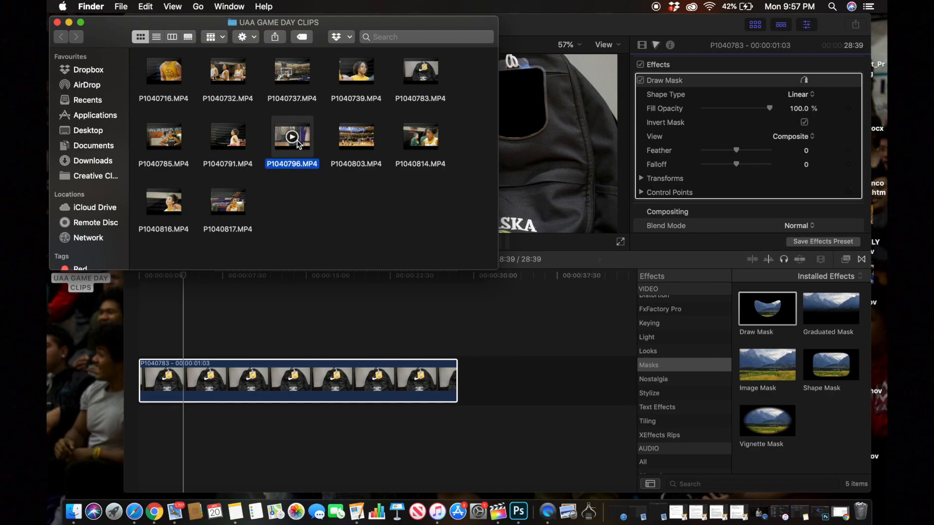
mouse_move(290, 189)
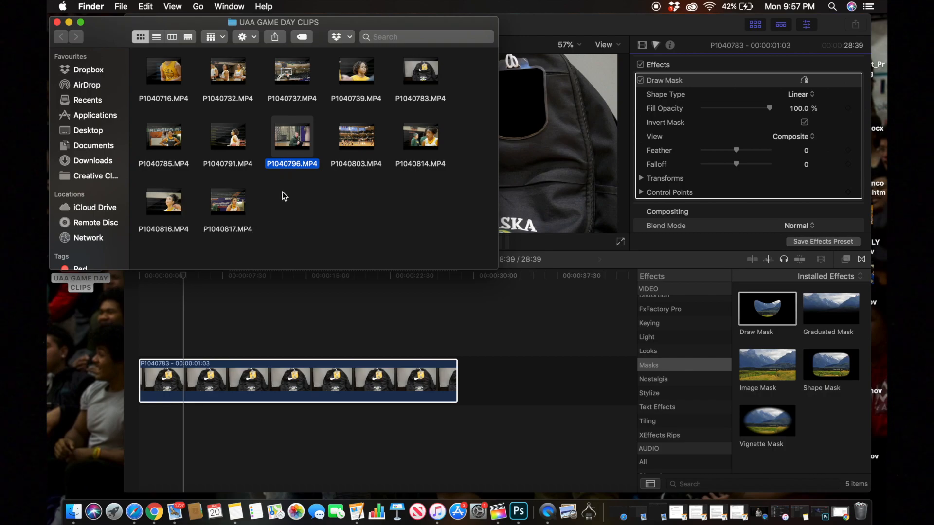
mouse_move(307, 137)
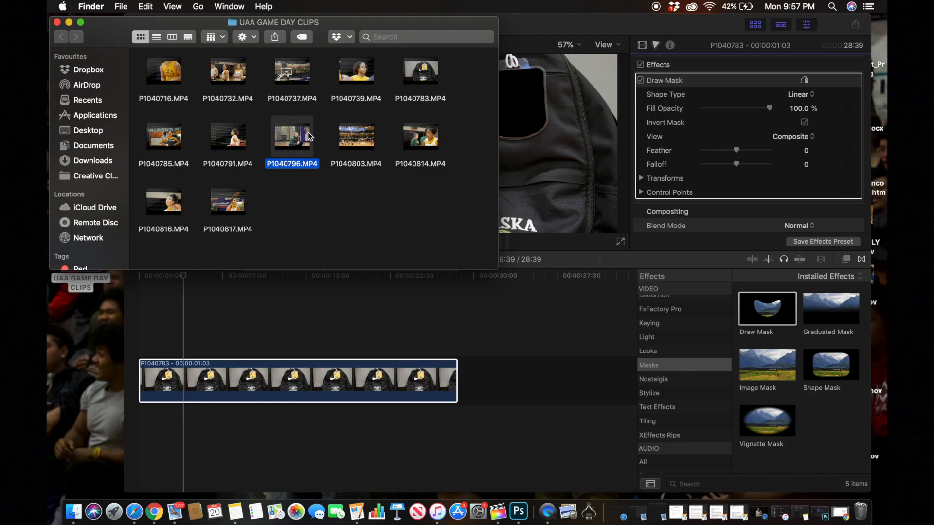
left_click_drag(292, 136, 238, 411)
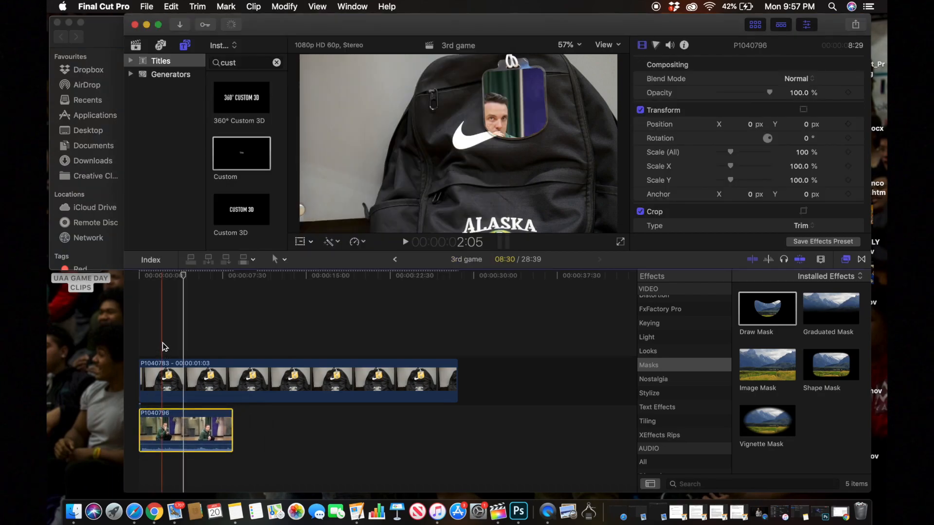
- Trim coach clip P1040796 short, align it to the project start, and park the playhead inside
left_click(138, 275)
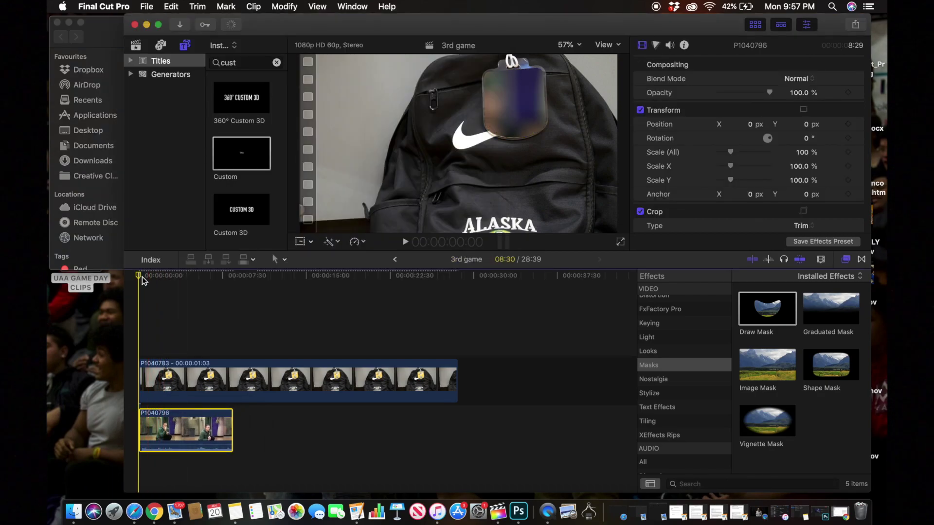
left_click(184, 432)
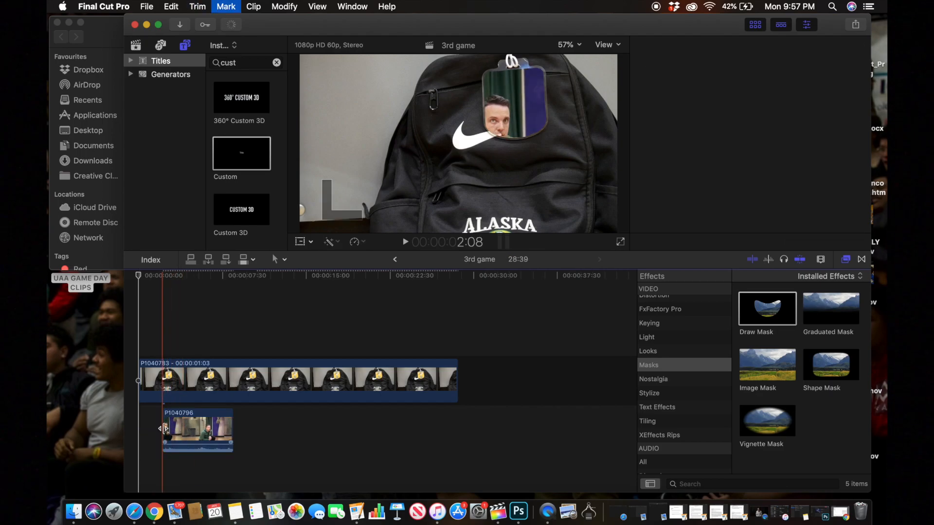
left_click(182, 433)
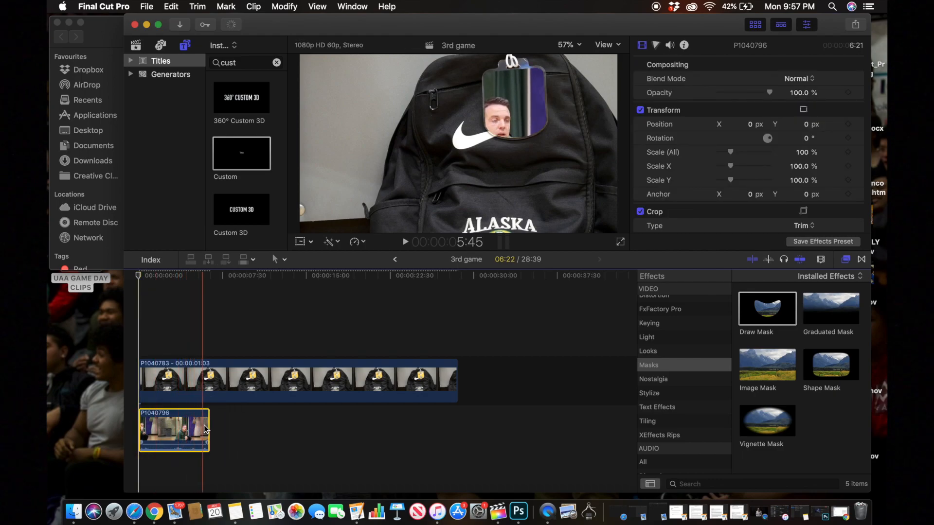
left_click_drag(207, 430, 189, 430)
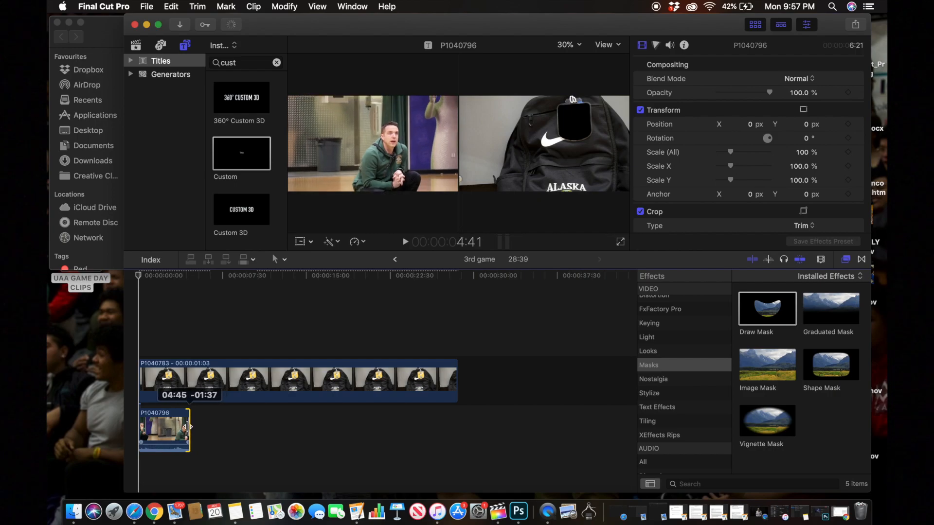
left_click_drag(189, 426, 180, 426)
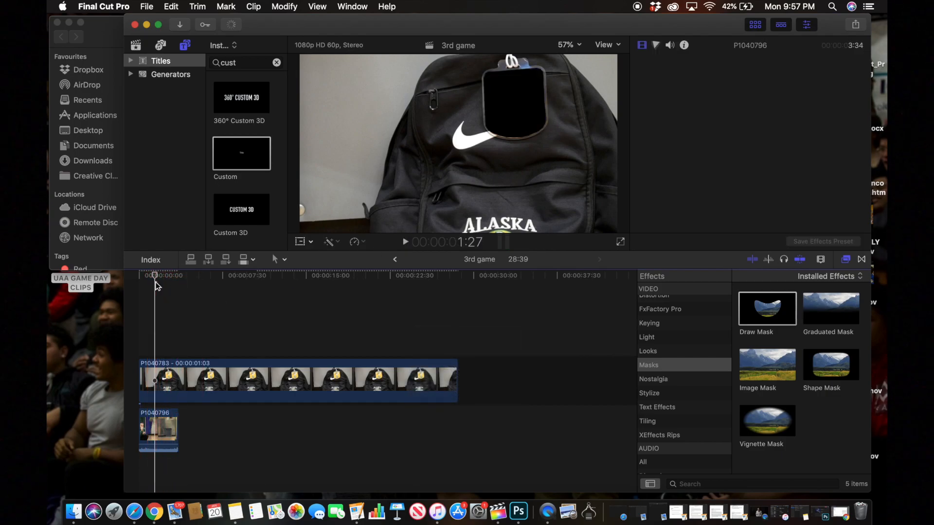
left_click(158, 430)
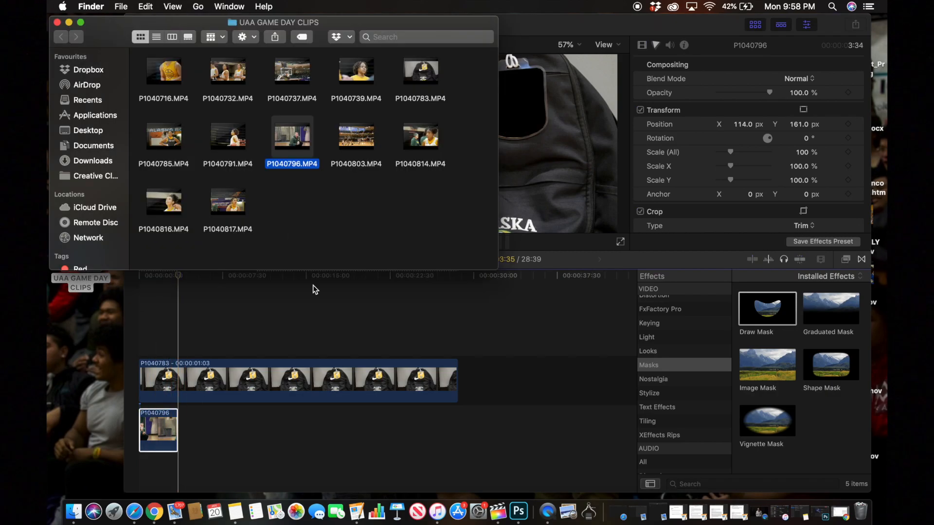
- Drag player clip P1040739.MP4 from Finder into the Final Cut Pro timeline
left_click(356, 71)
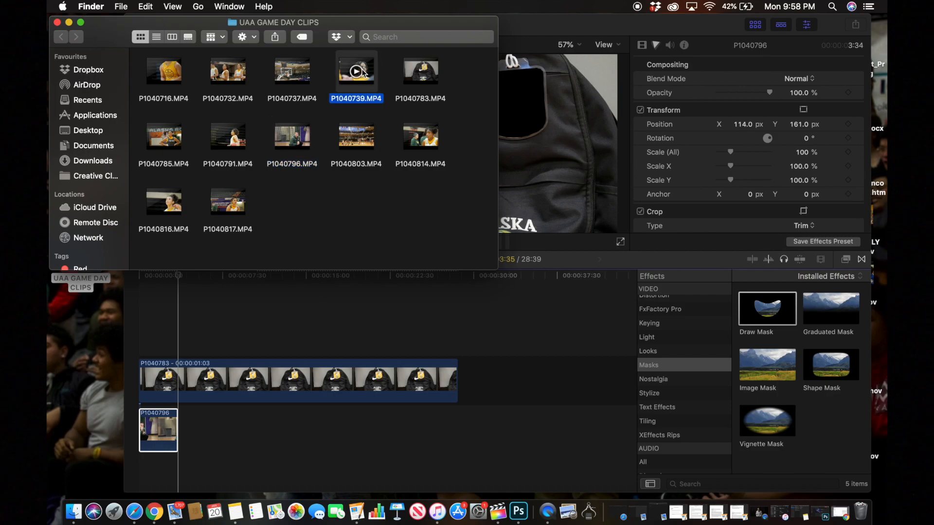
left_click_drag(356, 72, 321, 149)
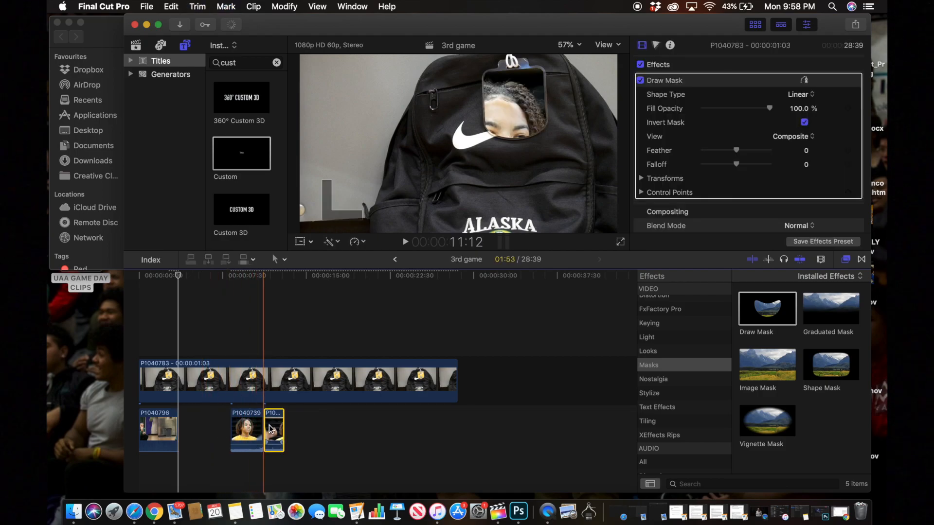
- Snap P1040739 after the coach clip, scale it to 43%, and reposition its face
left_click_drag(246, 430, 193, 434)
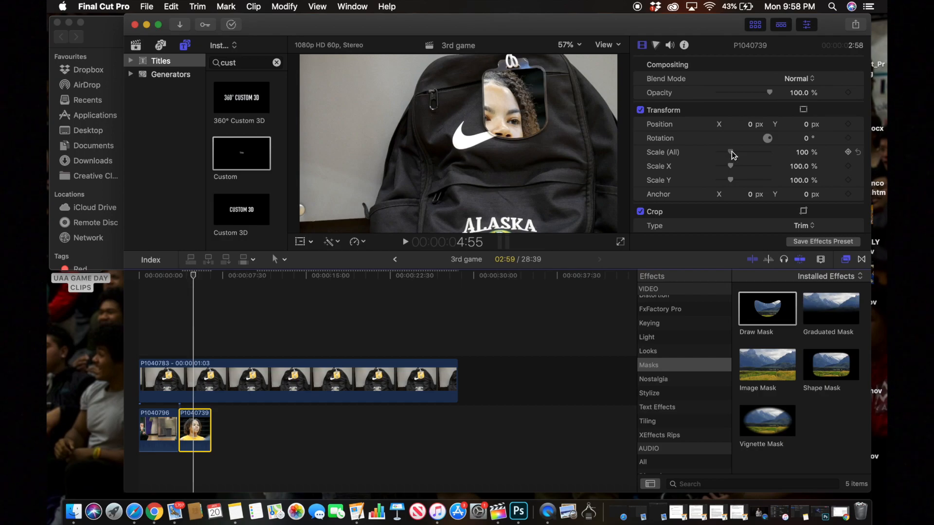
left_click_drag(732, 156, 726, 155)
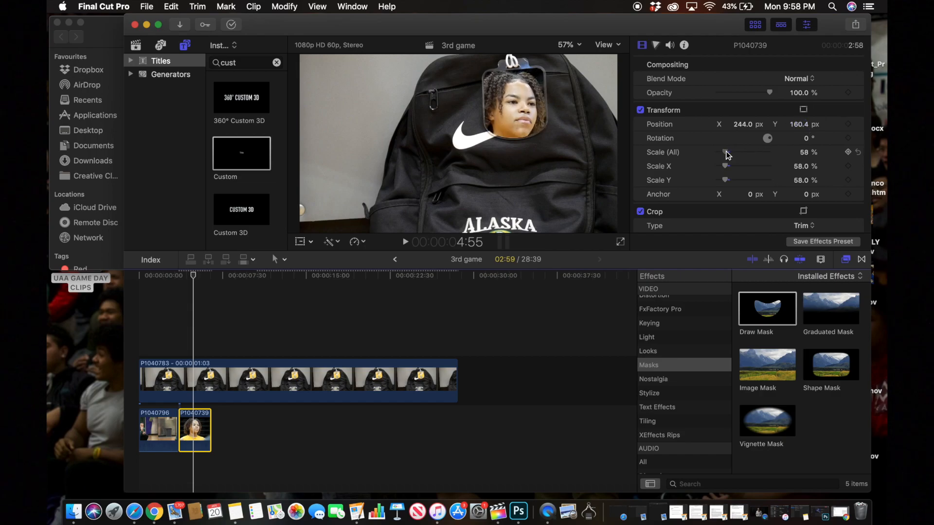
left_click_drag(738, 152, 725, 152)
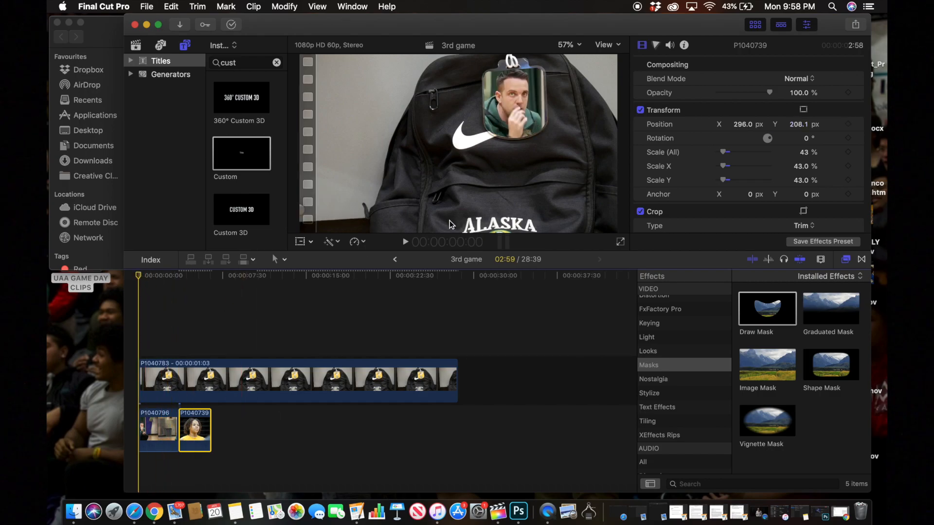
left_click(405, 241)
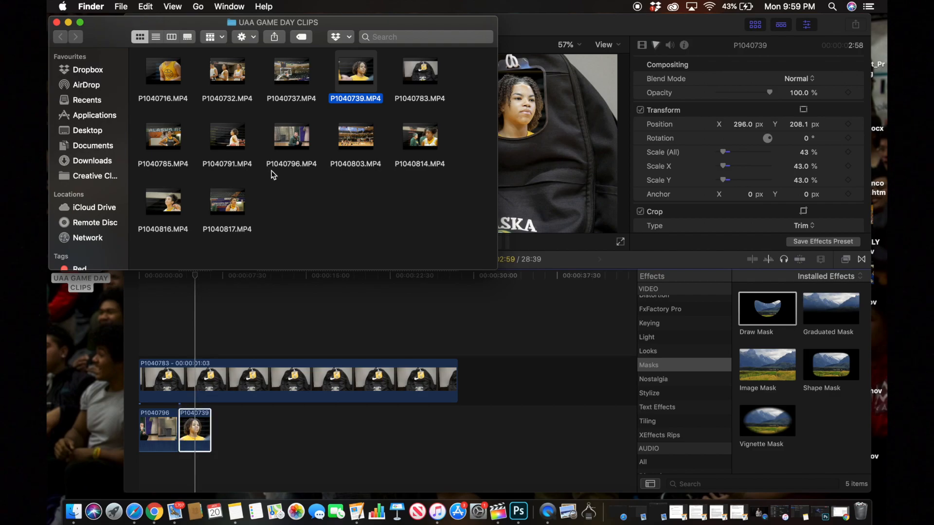
mouse_move(409, 141)
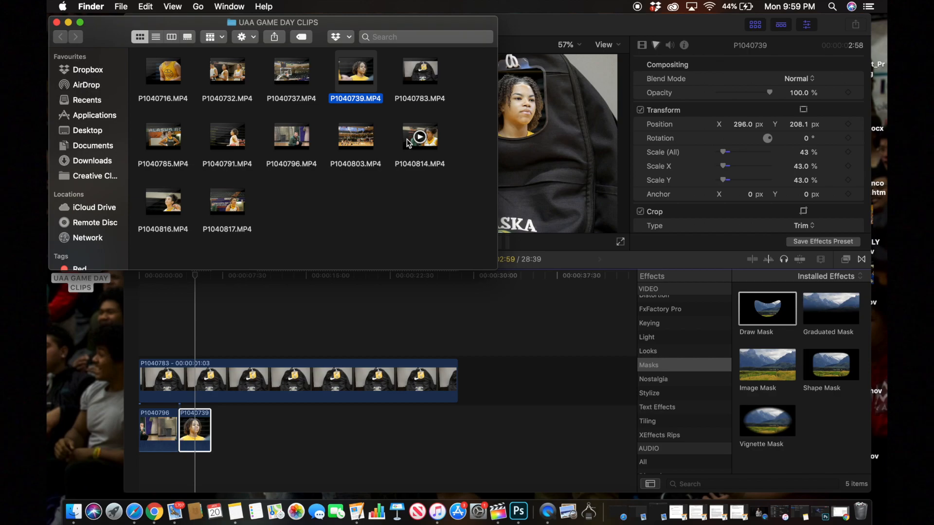
- Select clip P1040785.MP4 in the UAA GAME DAY CLIPS folder
left_click(163, 137)
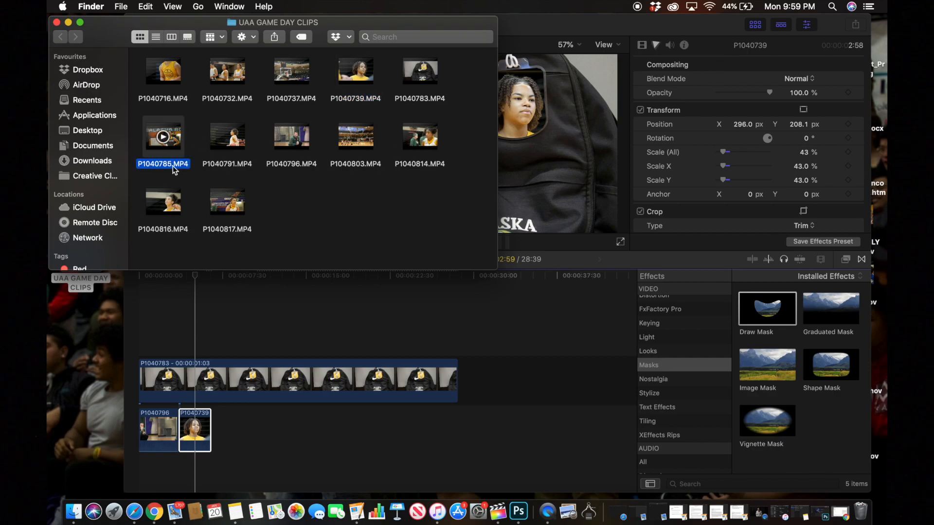
mouse_move(197, 220)
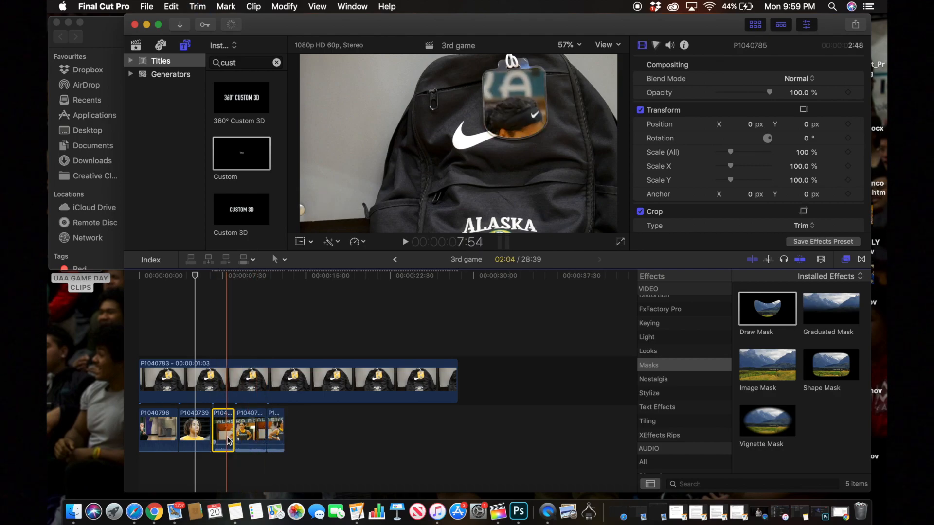
- Remove the stray clip, close P1040785 up behind the player clip, and scale it to 67%
left_click(275, 432)
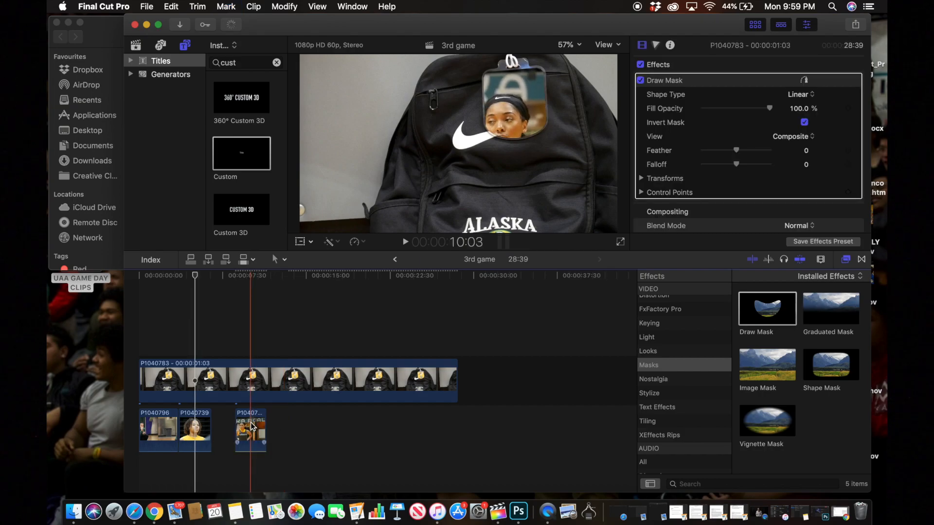
left_click(250, 431)
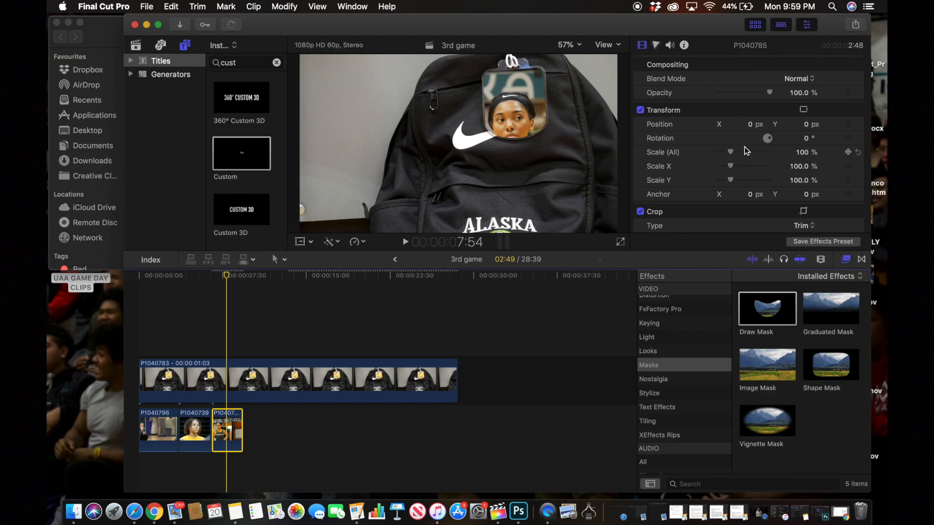
left_click_drag(729, 151, 725, 166)
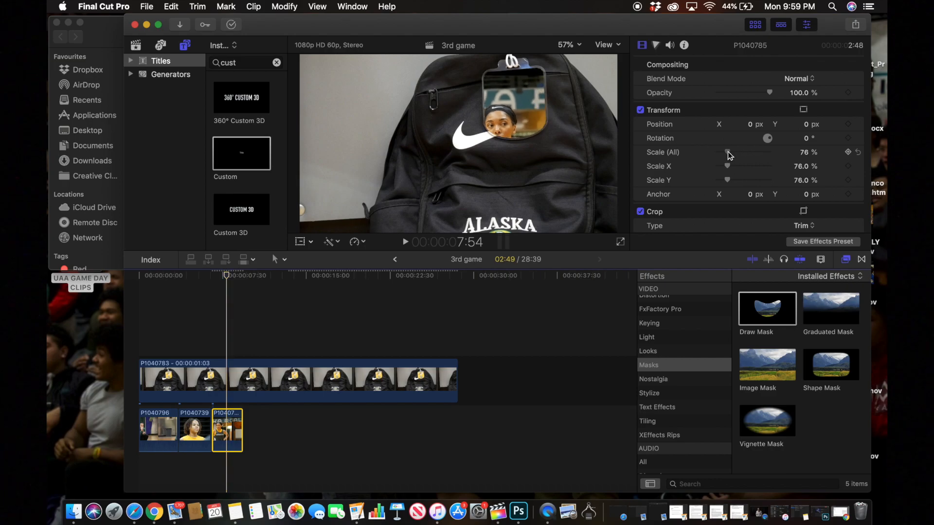
left_click_drag(732, 152, 726, 152)
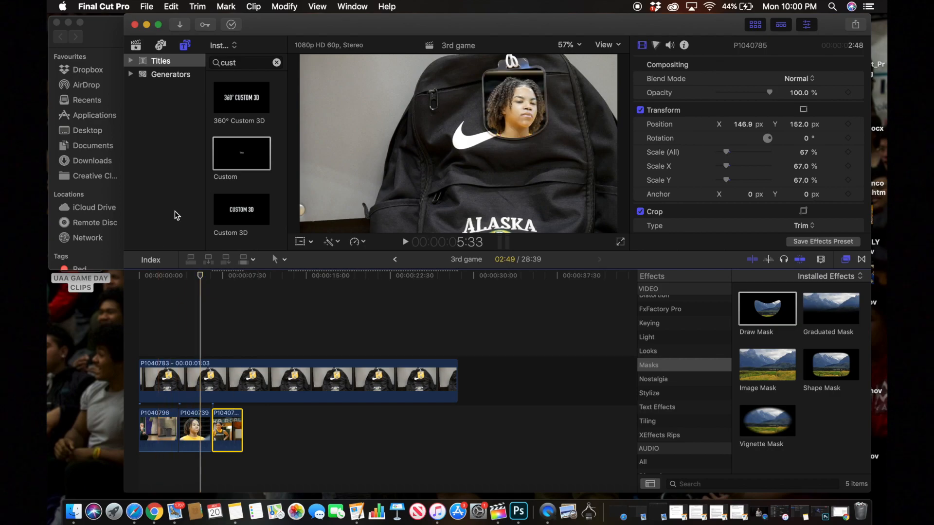
mouse_move(233, 178)
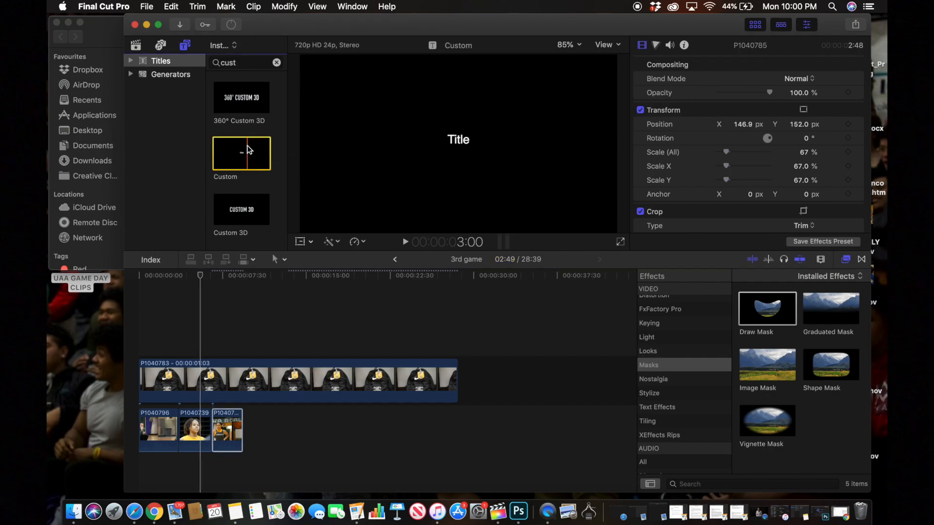
- Add a Custom title reading 'January 20th / GAME DAY' and move it upper-left
left_click_drag(241, 153, 202, 341)
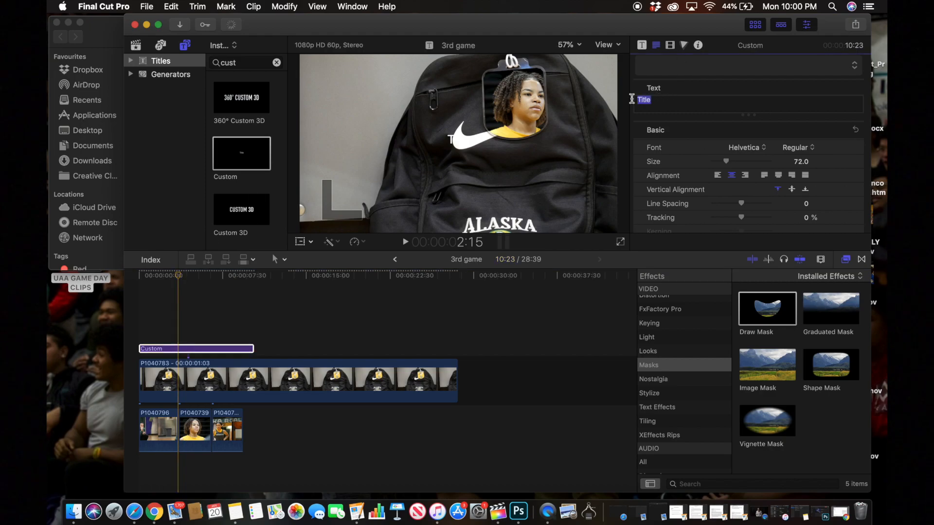
key("Delete")
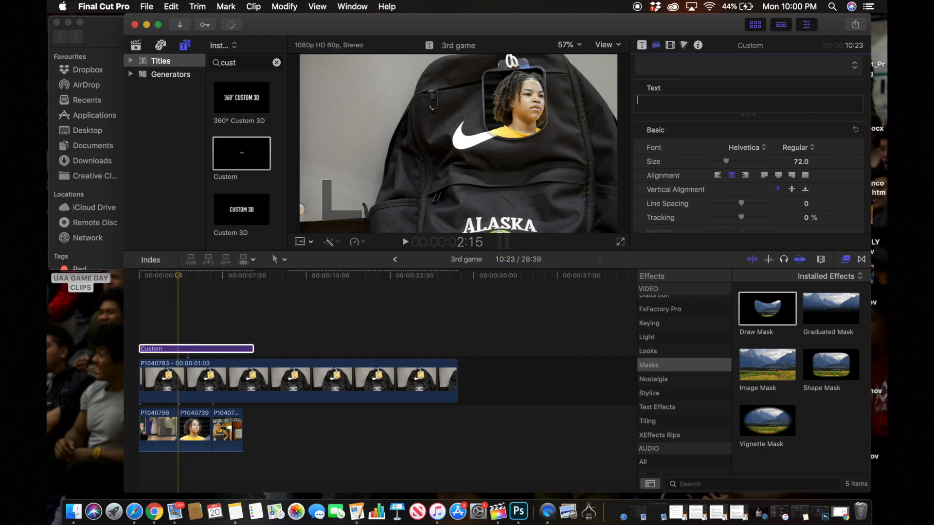
type("J")
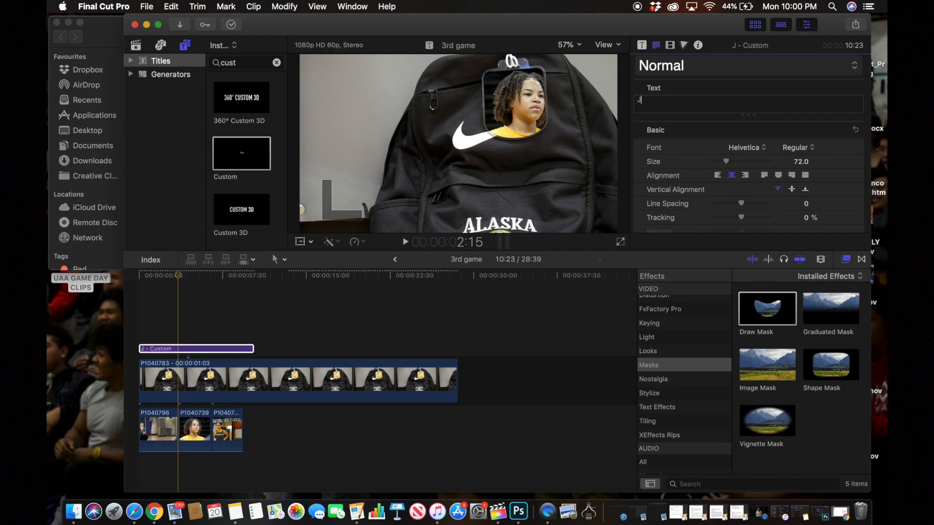
type("anuary 20th")
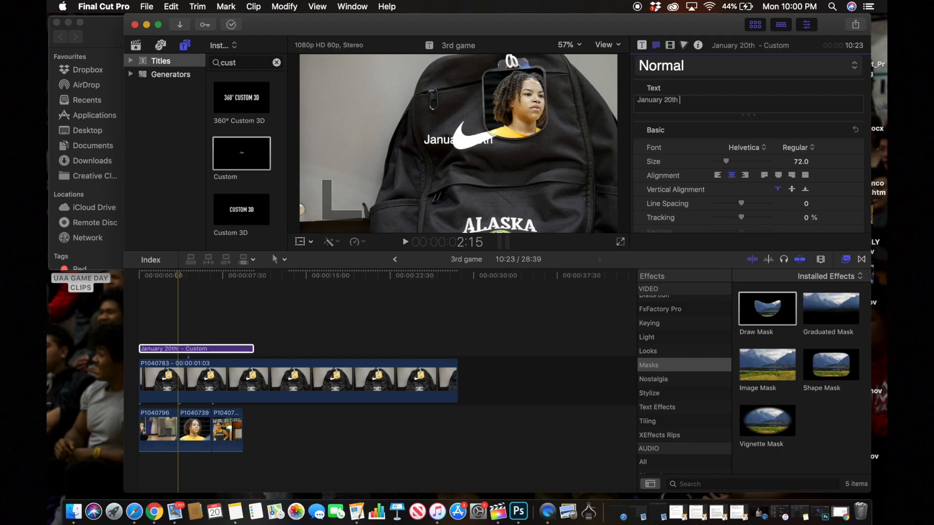
type("GAME DAY")
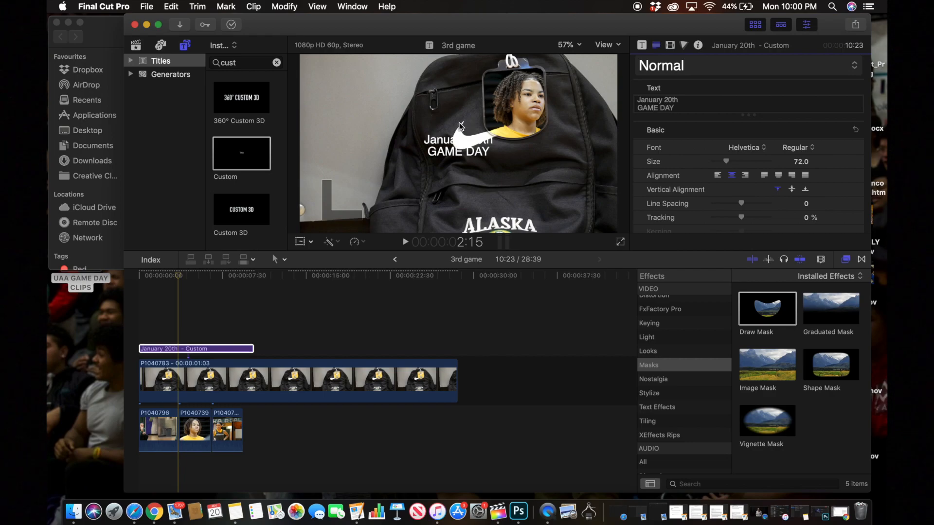
left_click_drag(459, 146, 351, 92)
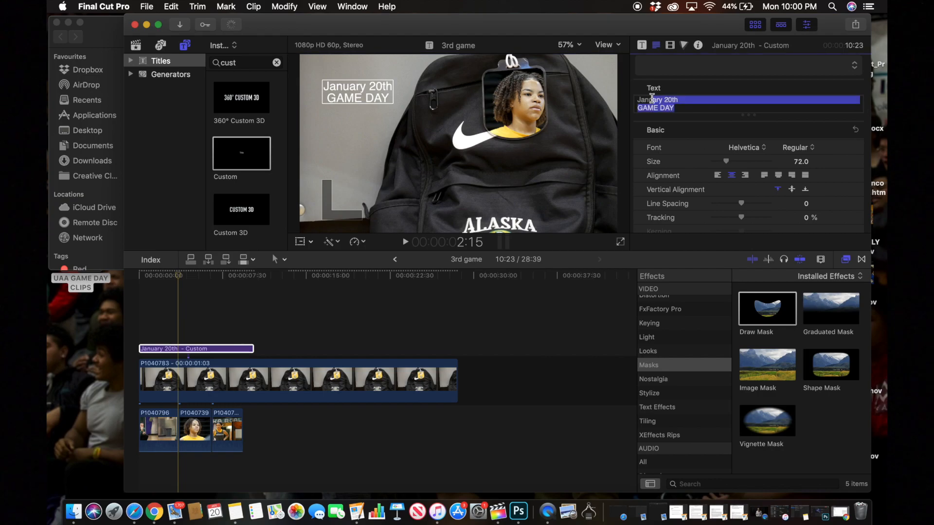
- Set the title font to Wolf's Bane Italic at size 221
left_click(744, 148)
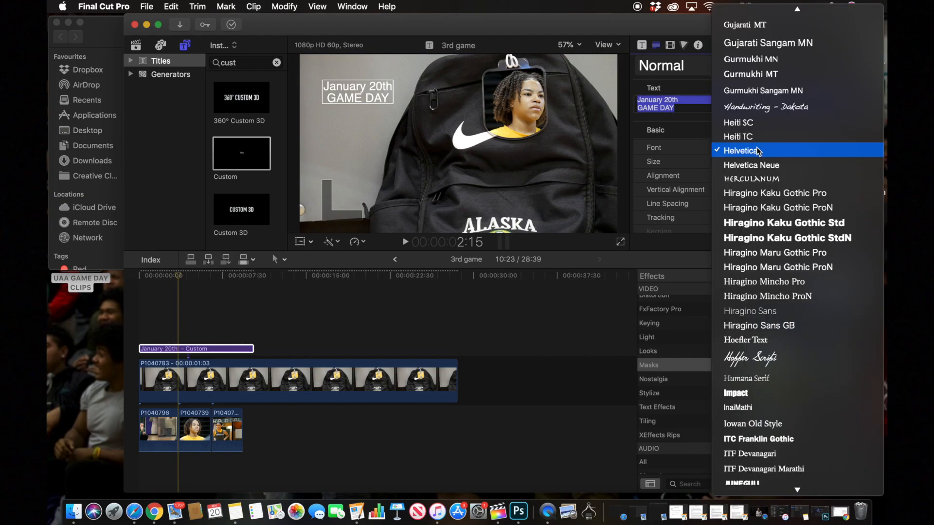
scroll("down", 3)
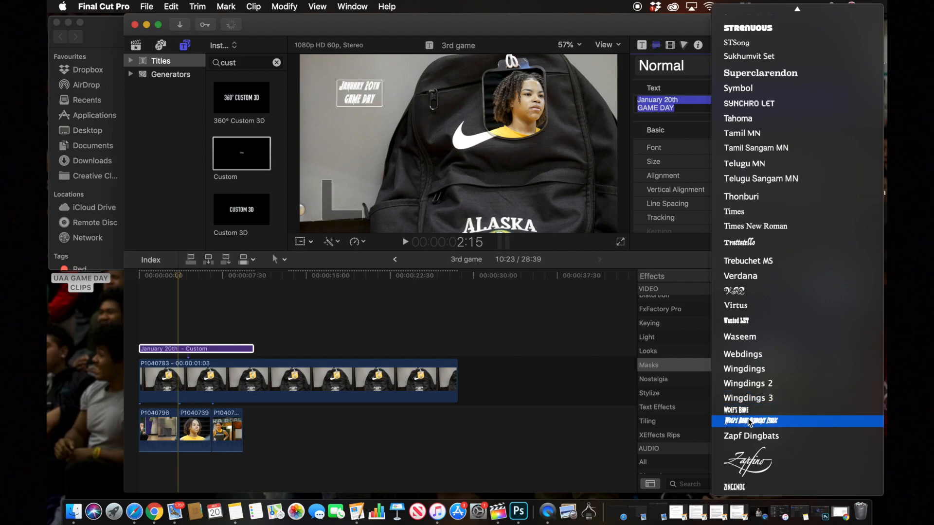
mouse_move(741, 425)
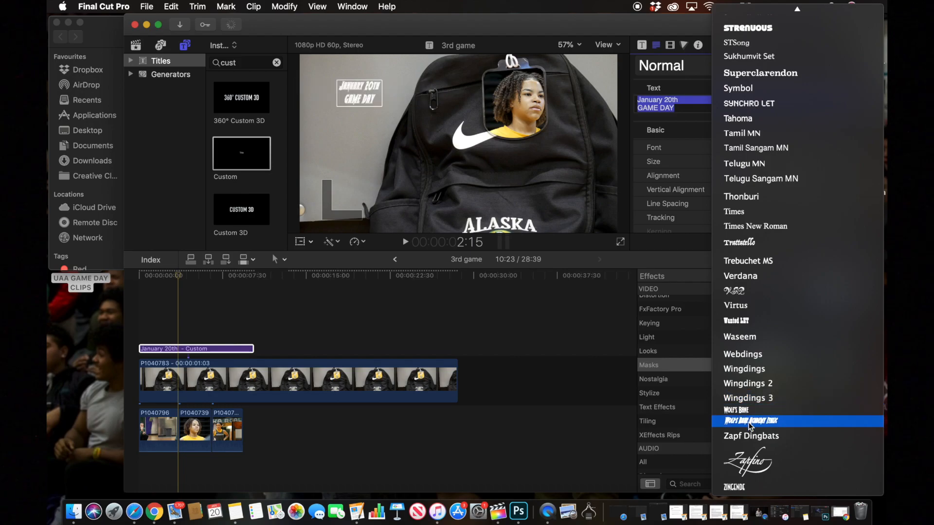
left_click(750, 421)
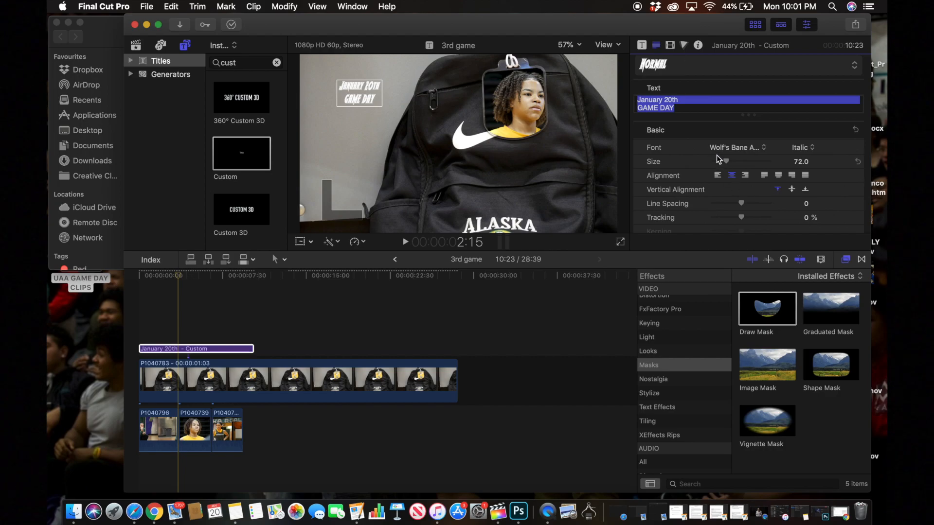
left_click_drag(722, 162, 741, 162)
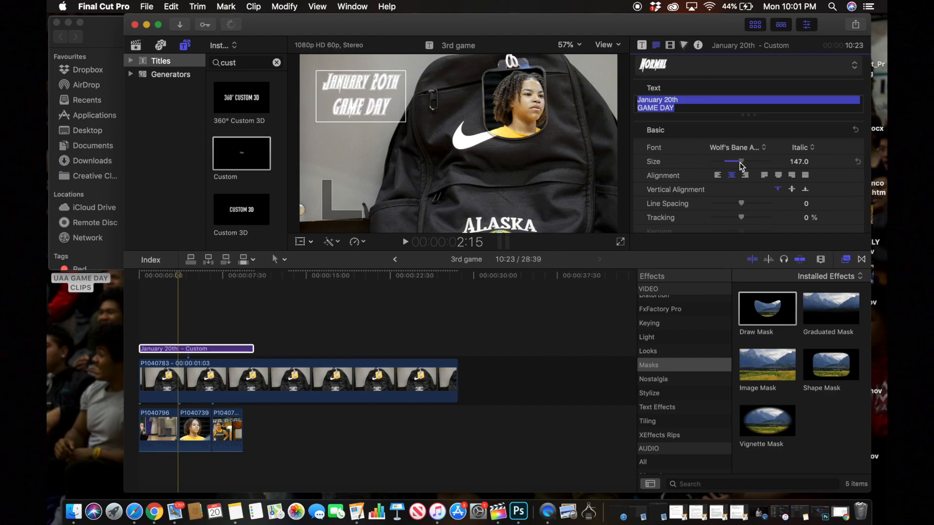
left_click_drag(740, 161, 755, 161)
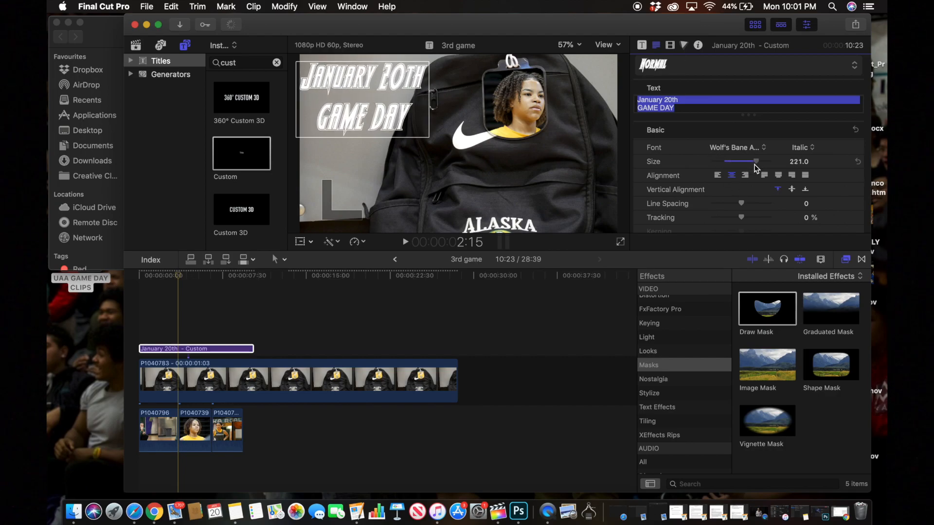
scroll("down", 3)
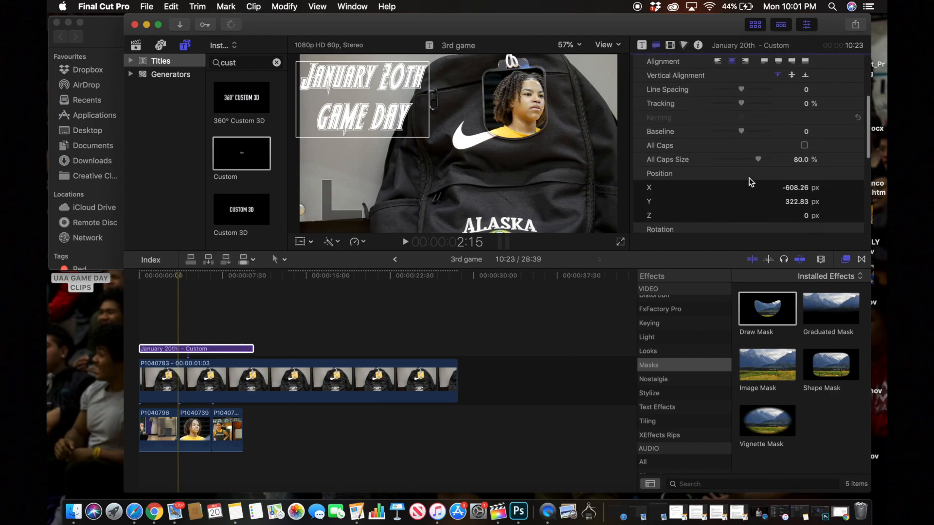
scroll("down", 3)
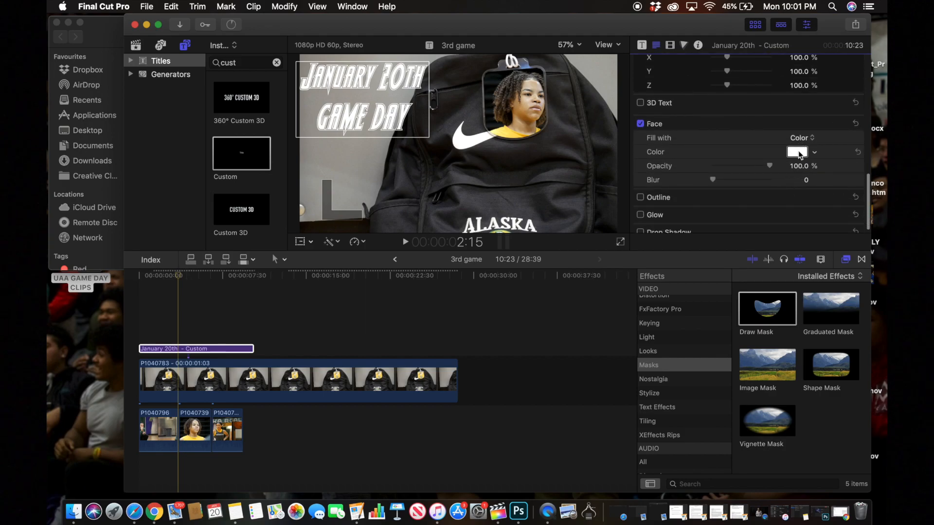
- Set the title's Face Color to yellow and enable a green Outline
left_click(797, 152)
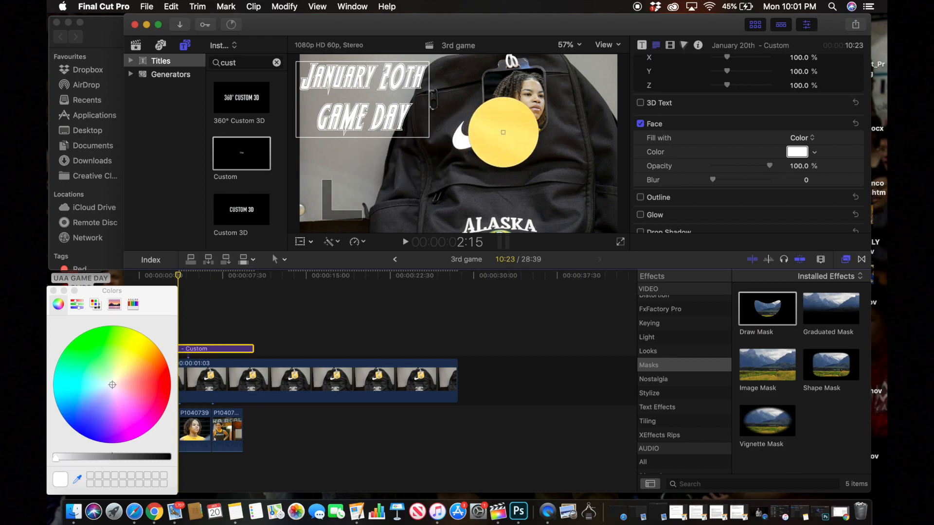
left_click(127, 364)
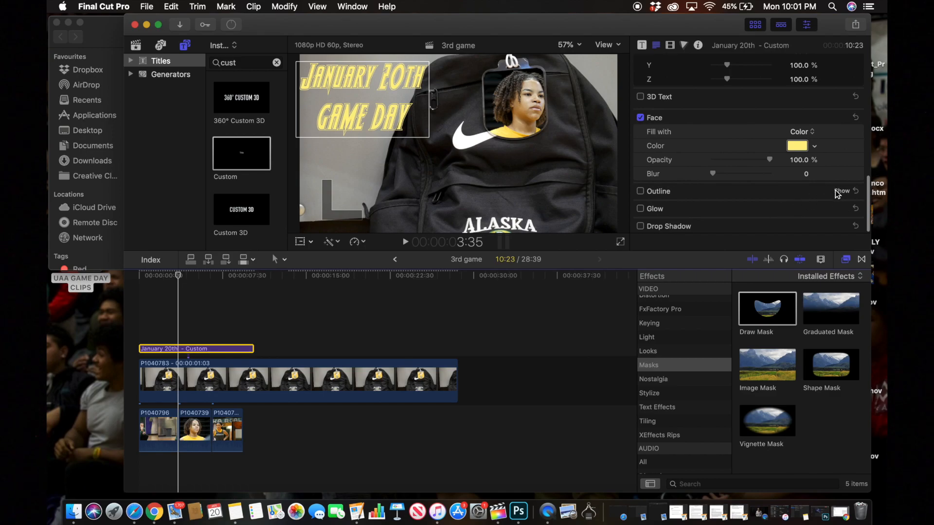
left_click(640, 191)
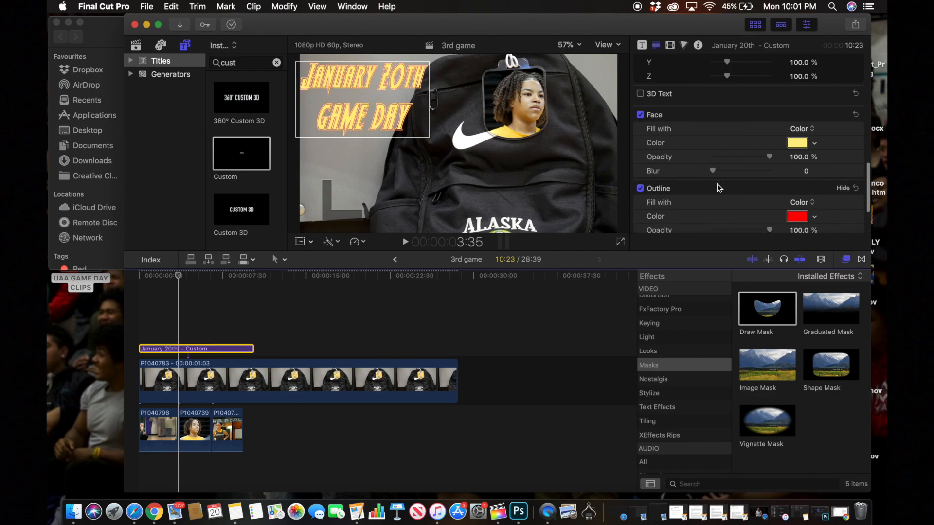
left_click(797, 216)
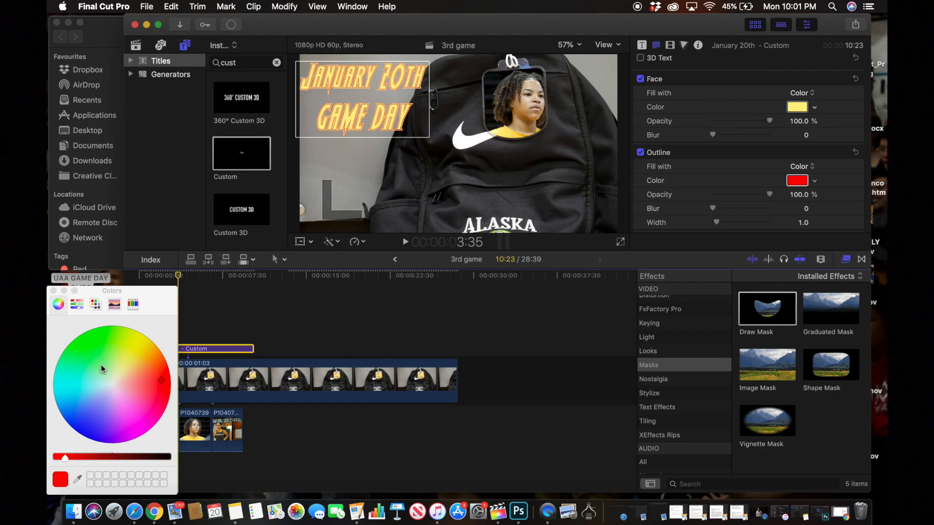
left_click(104, 329)
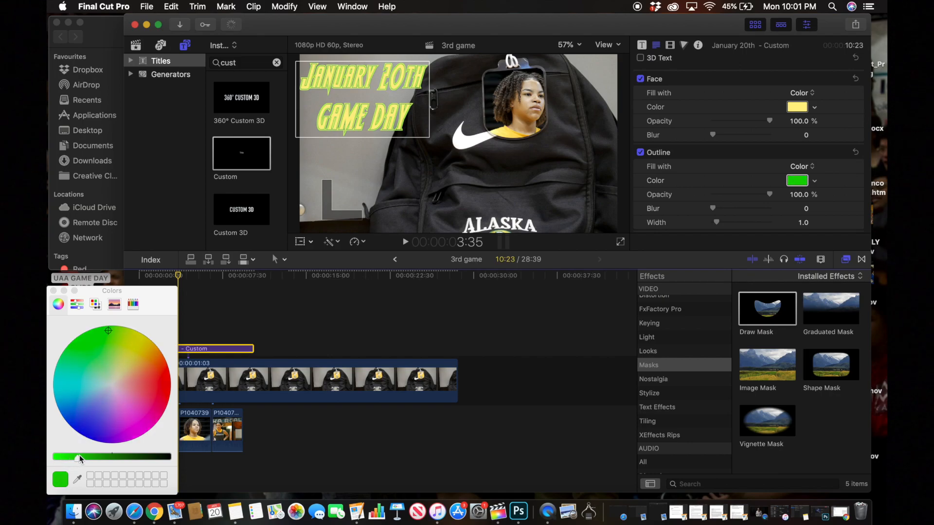
left_click_drag(80, 457, 87, 457)
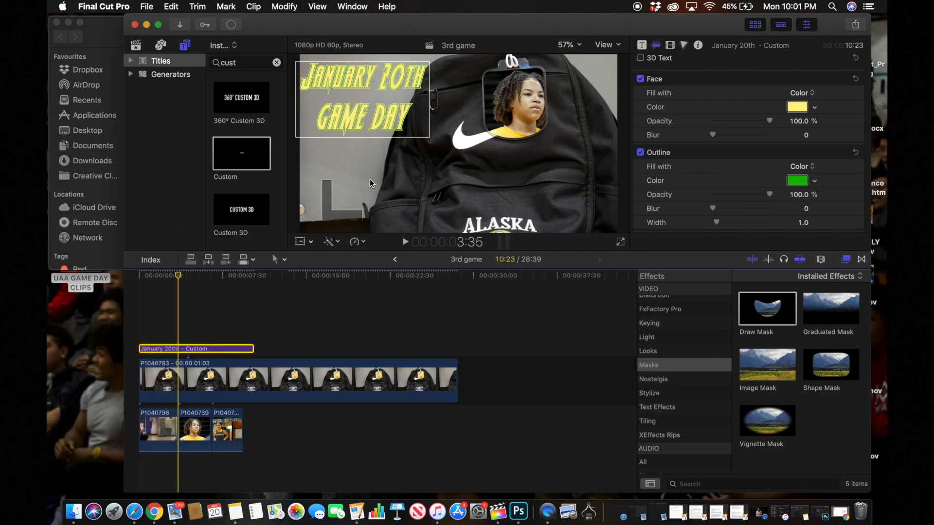
mouse_move(360, 178)
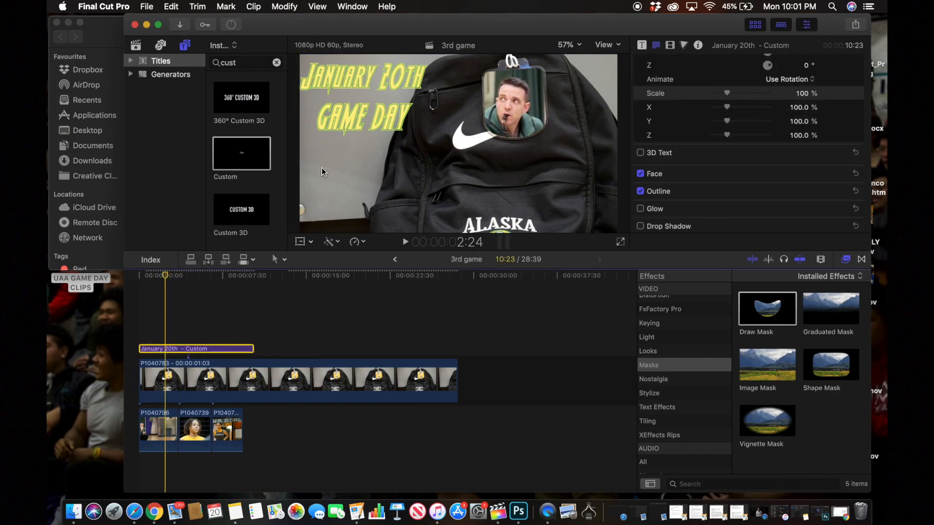
mouse_move(316, 175)
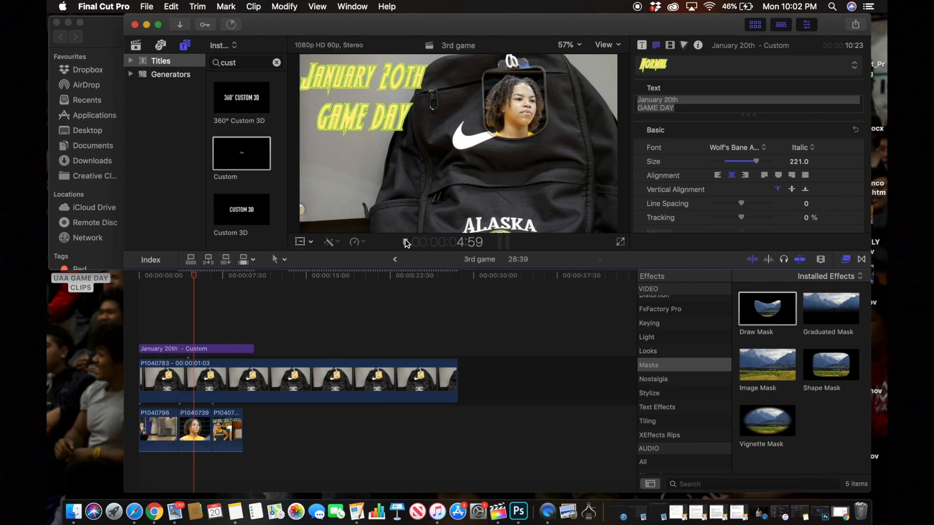
left_click(197, 276)
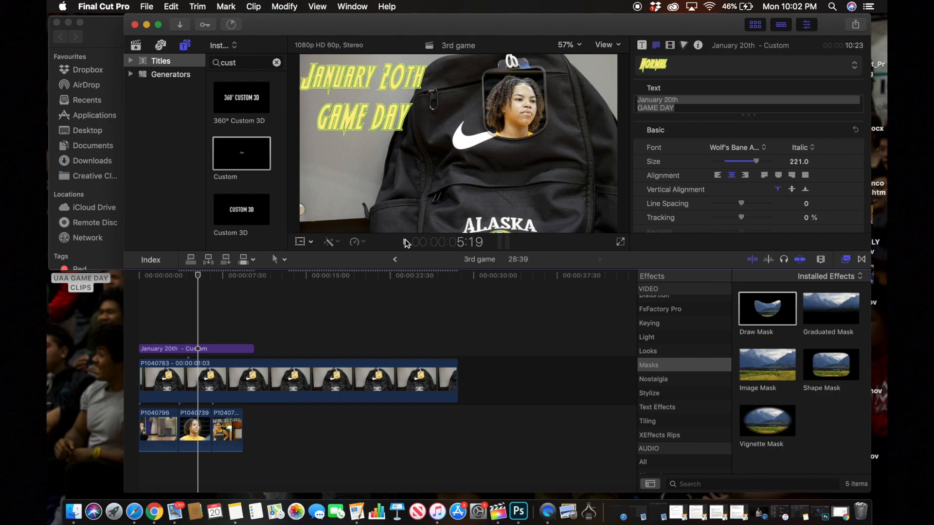